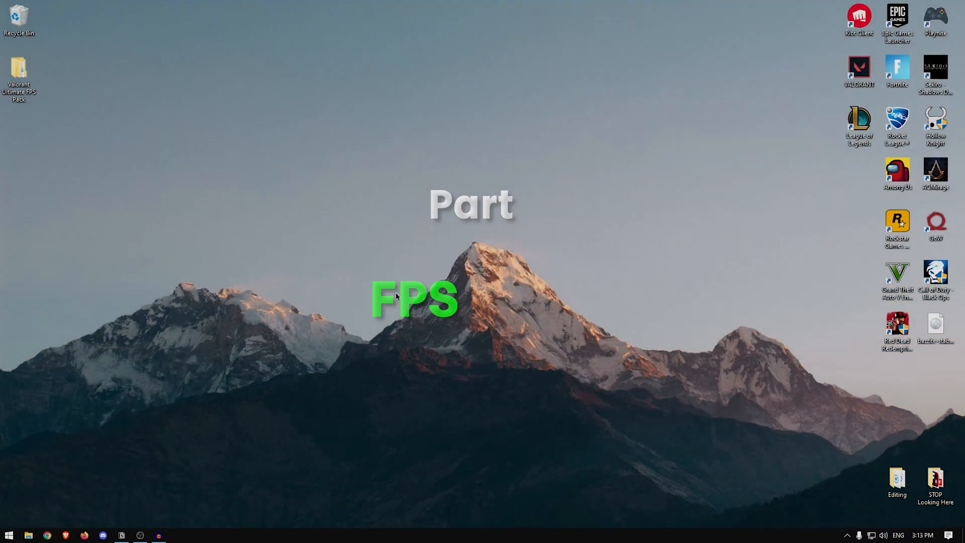
- Open the Valorant Ultimate FPS Pack folder and its 0-Restore Point subfolder
double_click(18, 66)
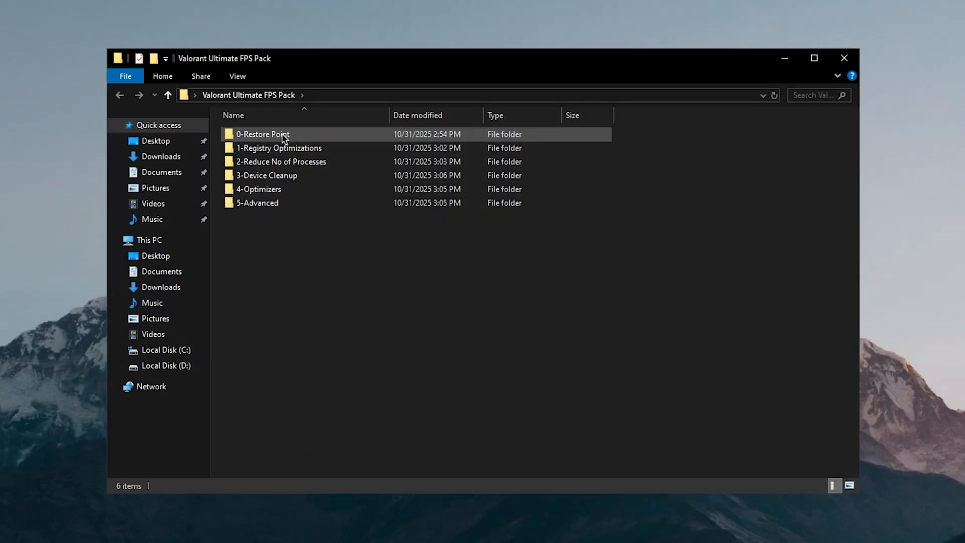
double_click(263, 135)
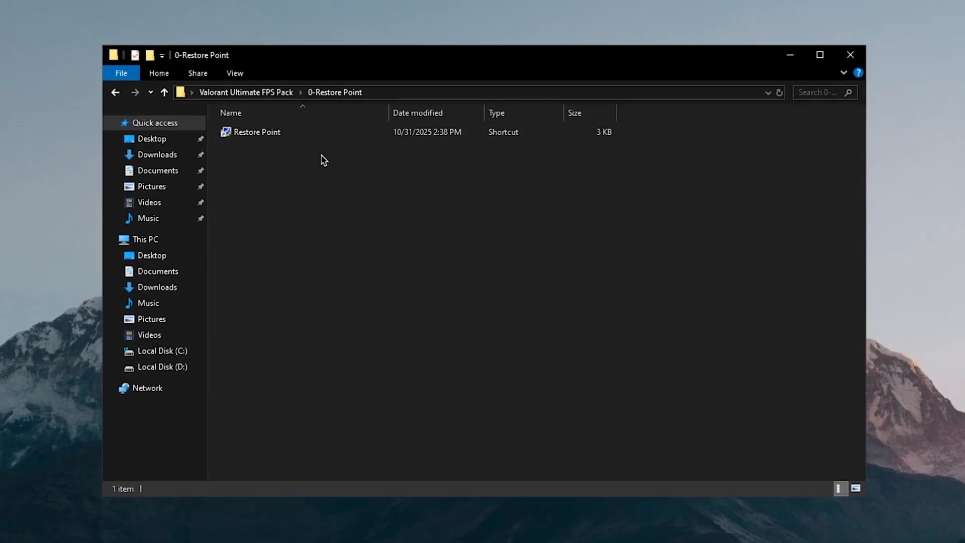
click(251, 129)
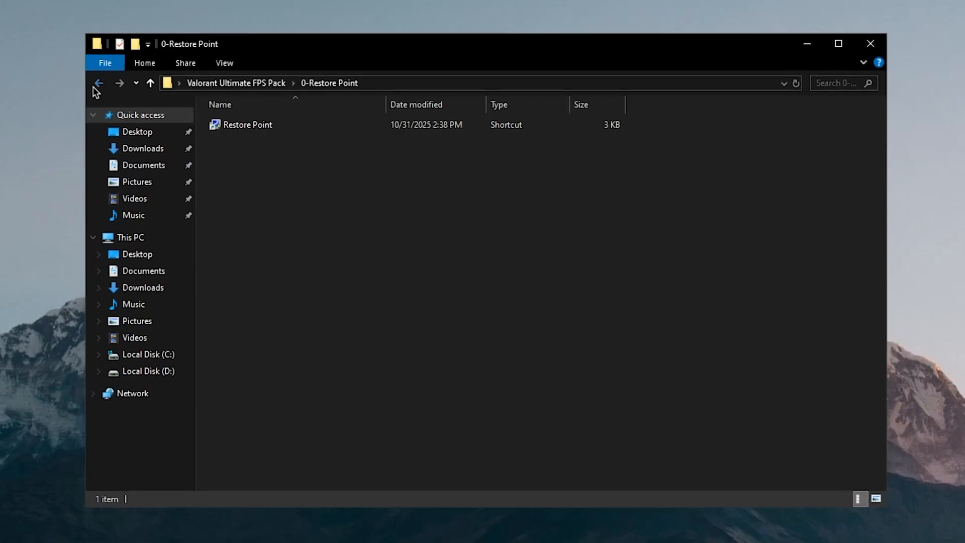
- Go back to the pack folder and open 1-Registry Optimizations, selecting All in One Optimizations.reg
click(98, 83)
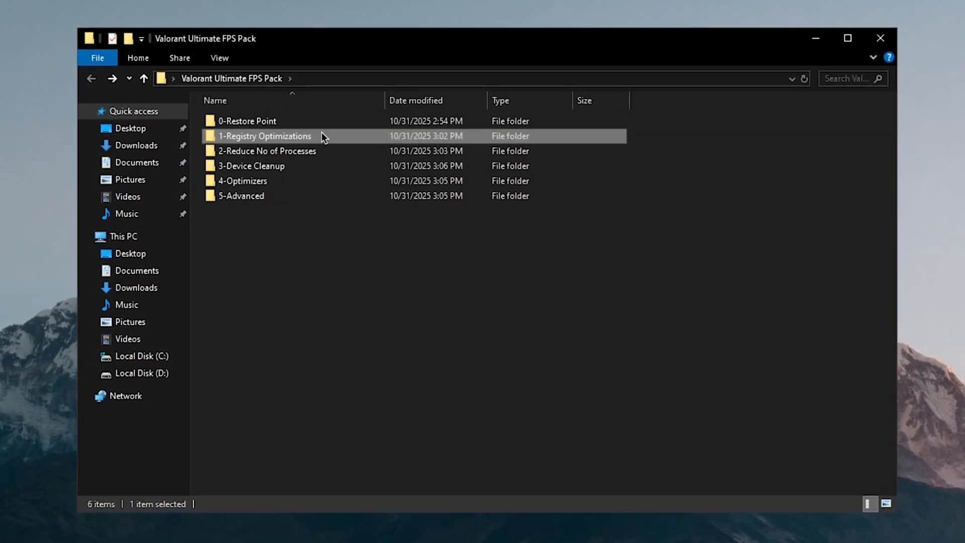
double_click(266, 137)
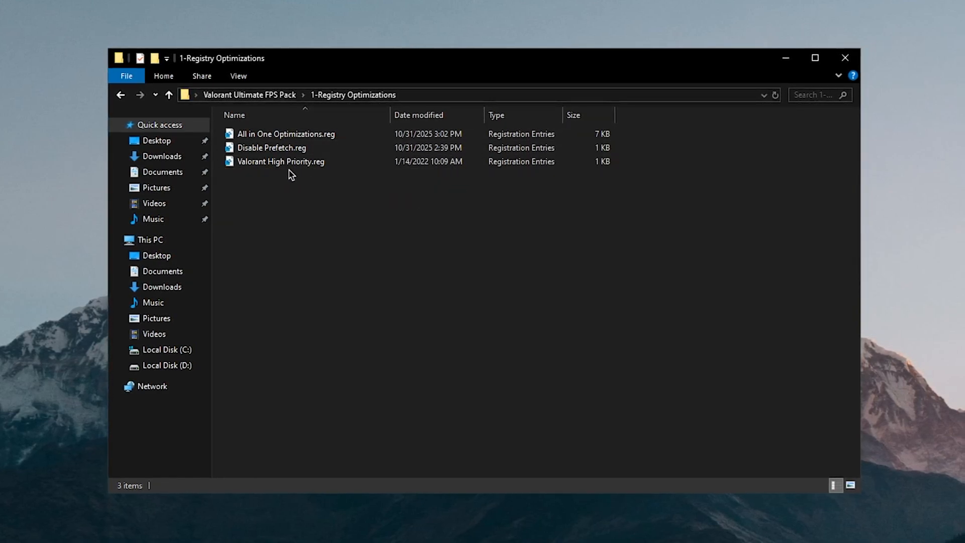
click(285, 135)
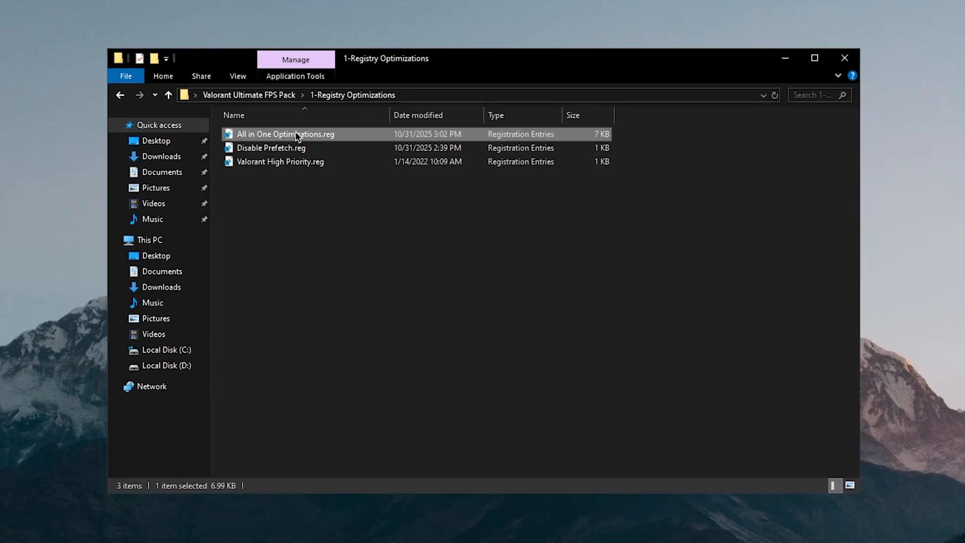
- Open All in One Optimizations.reg in Notepad and set PowerThrottlingOff to 1
double_click(285, 134)
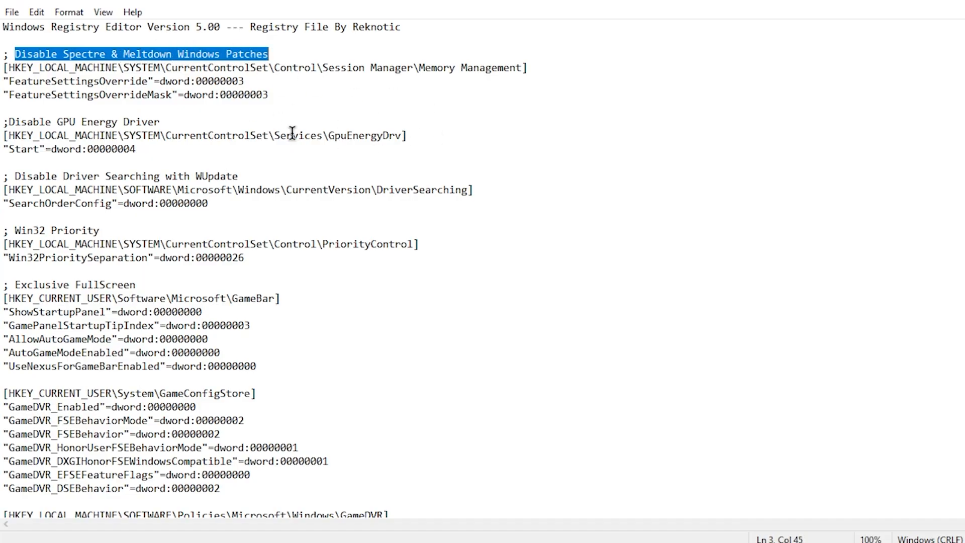
mouse_move(271, 108)
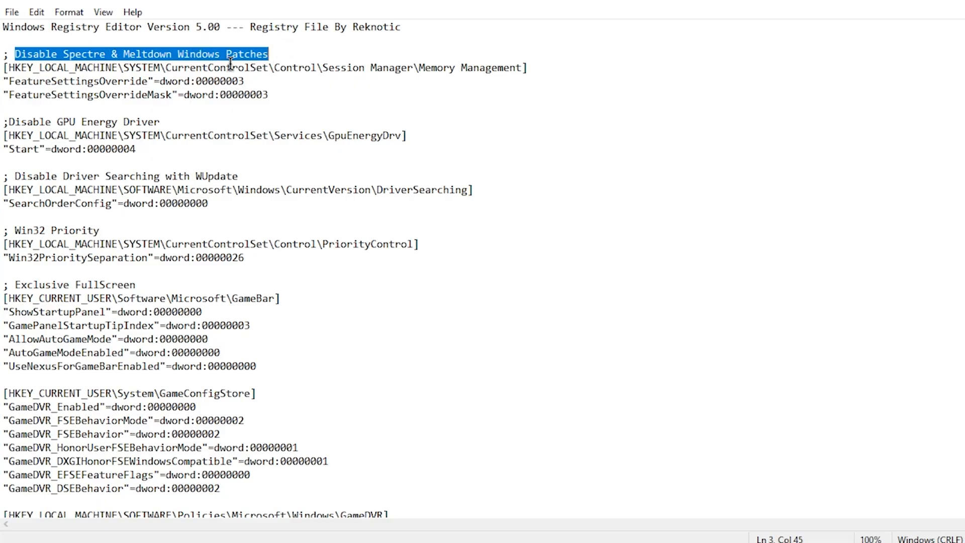
mouse_move(142, 17)
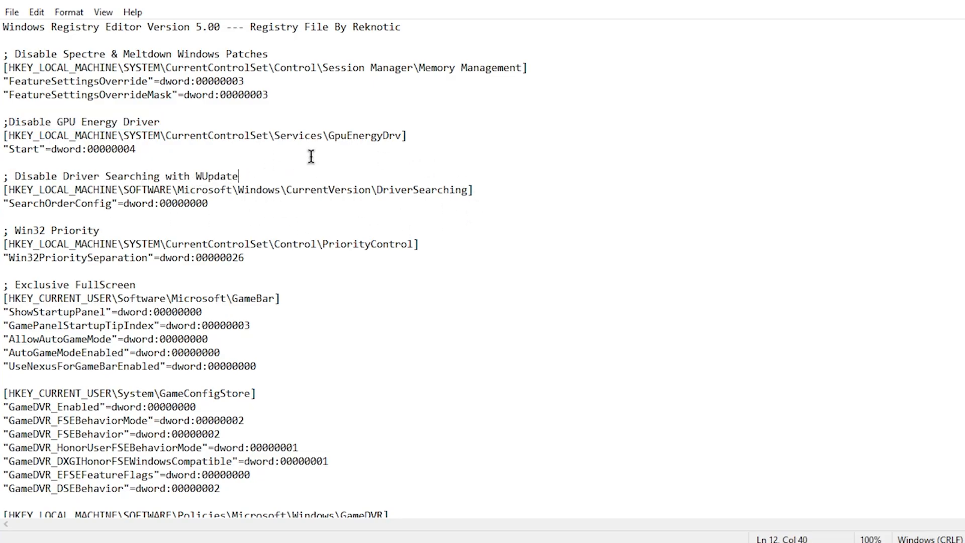
mouse_move(324, 204)
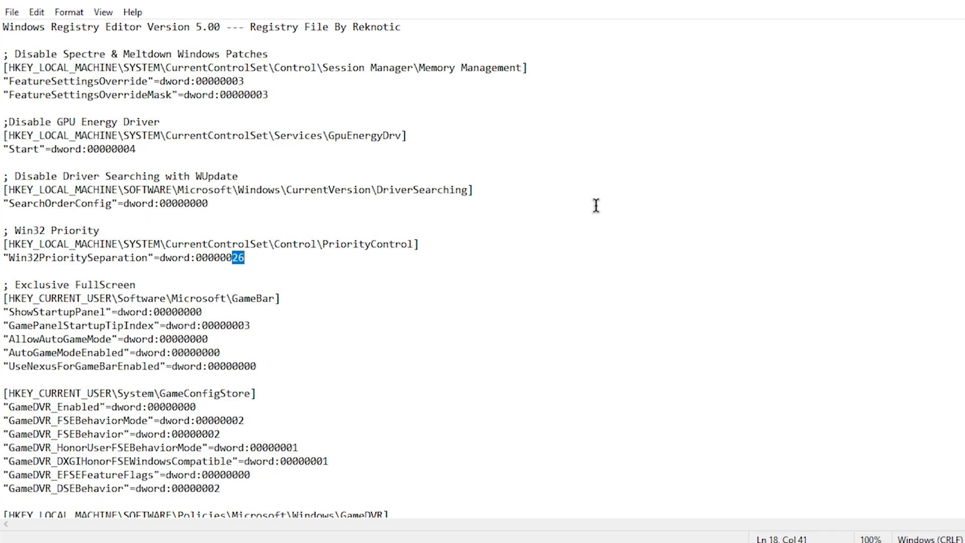
mouse_move(167, 324)
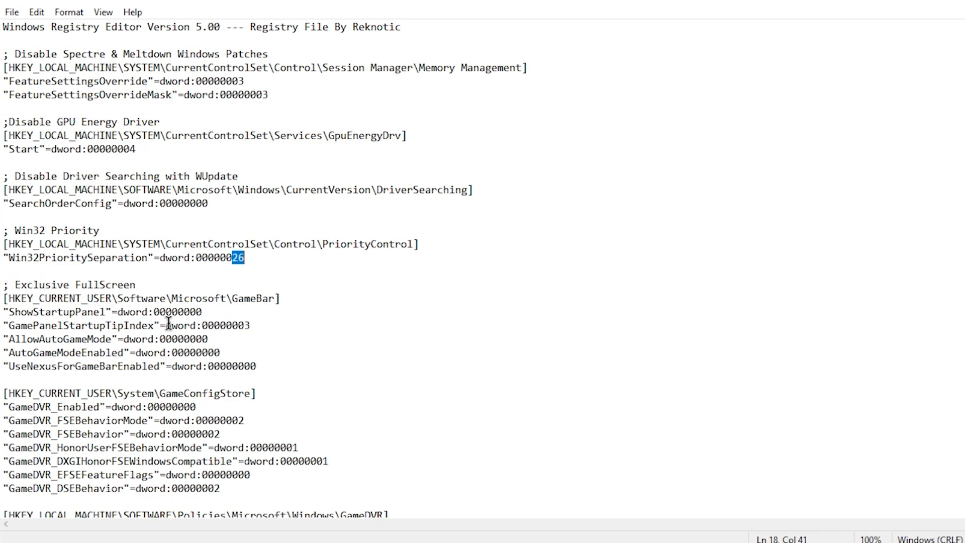
scroll(down, 3)
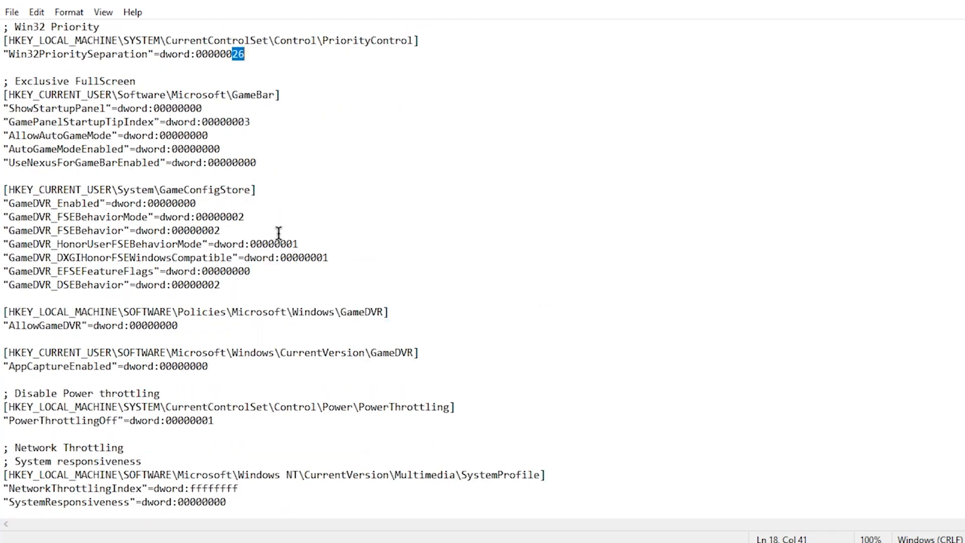
mouse_move(46, 94)
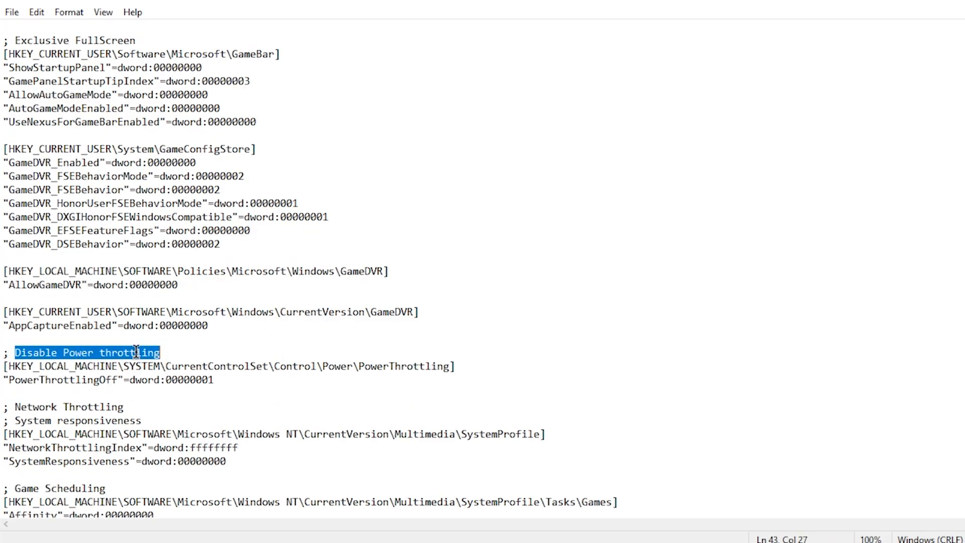
click(205, 380)
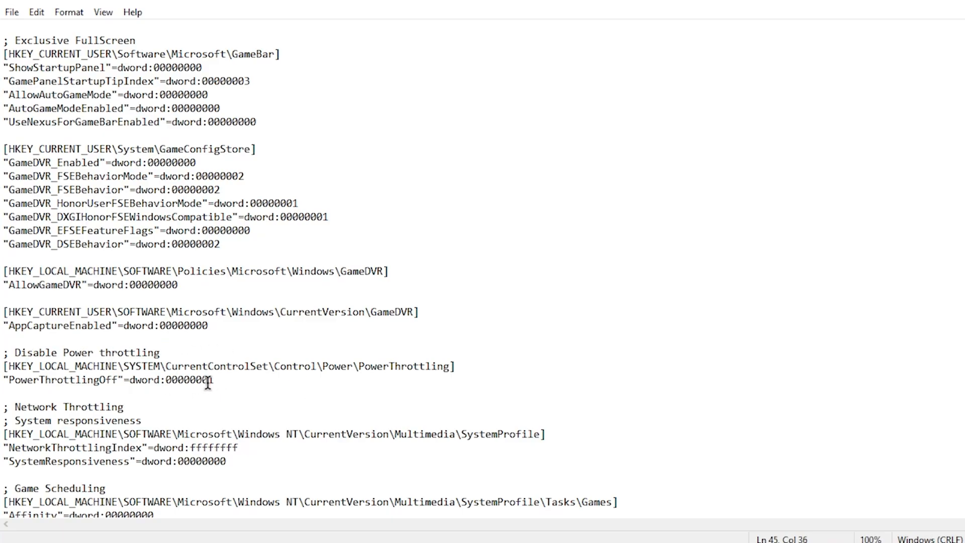
text(1)
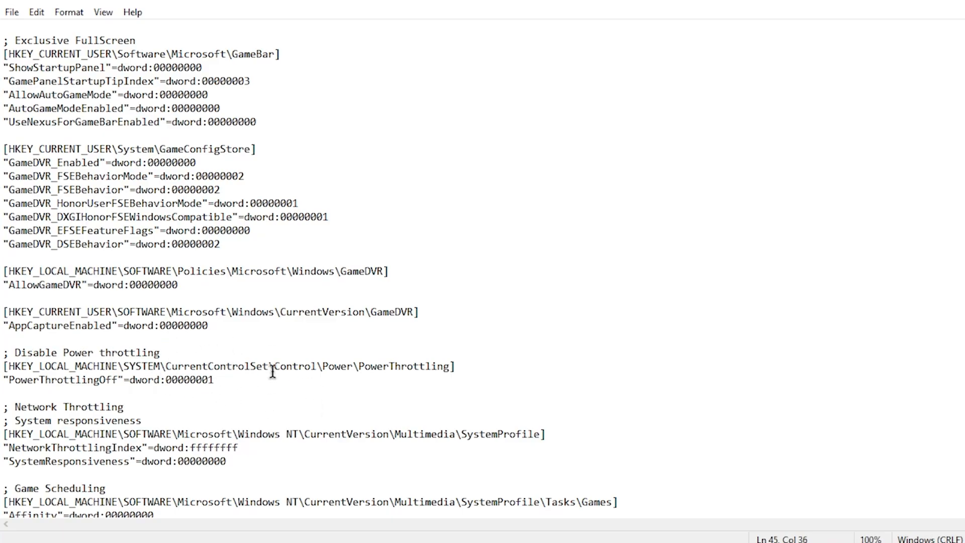
scroll(down, 3)
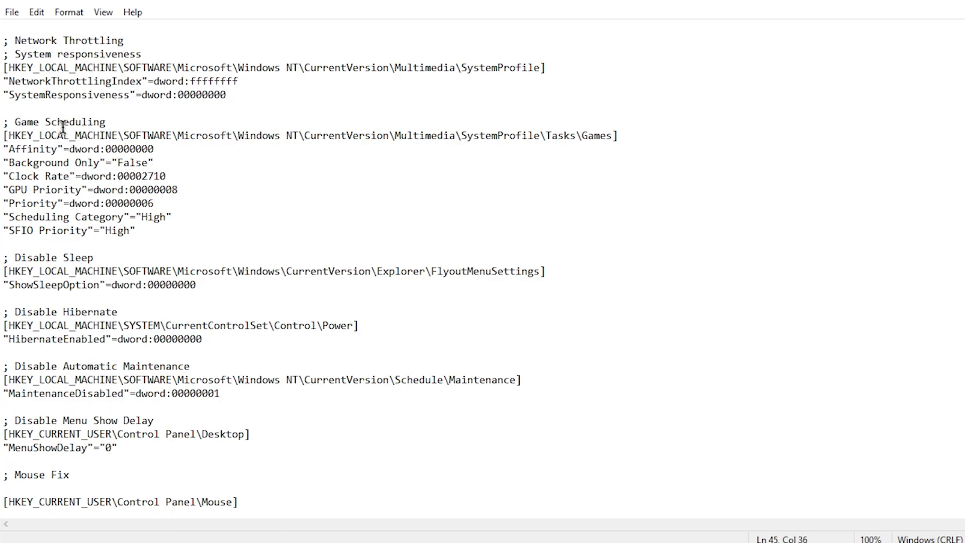
mouse_move(156, 166)
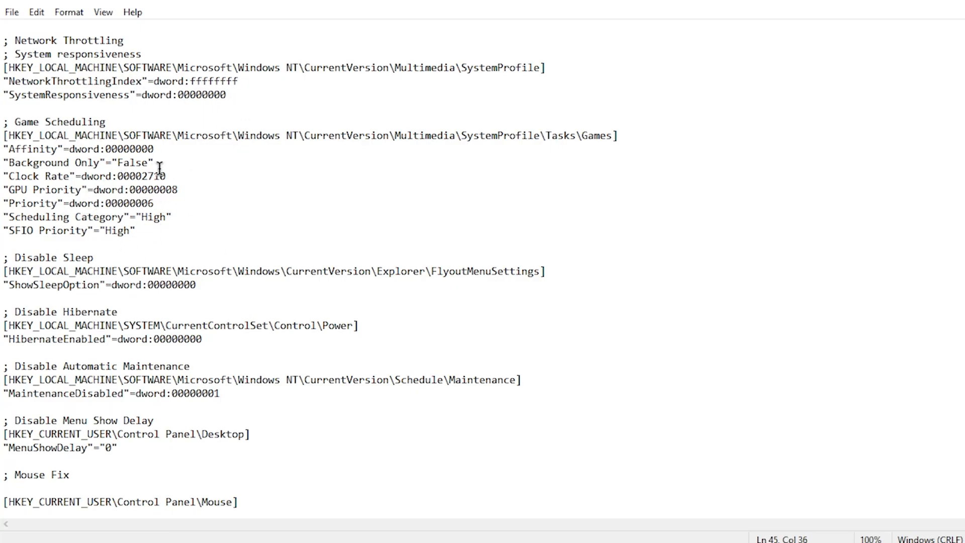
mouse_move(55, 267)
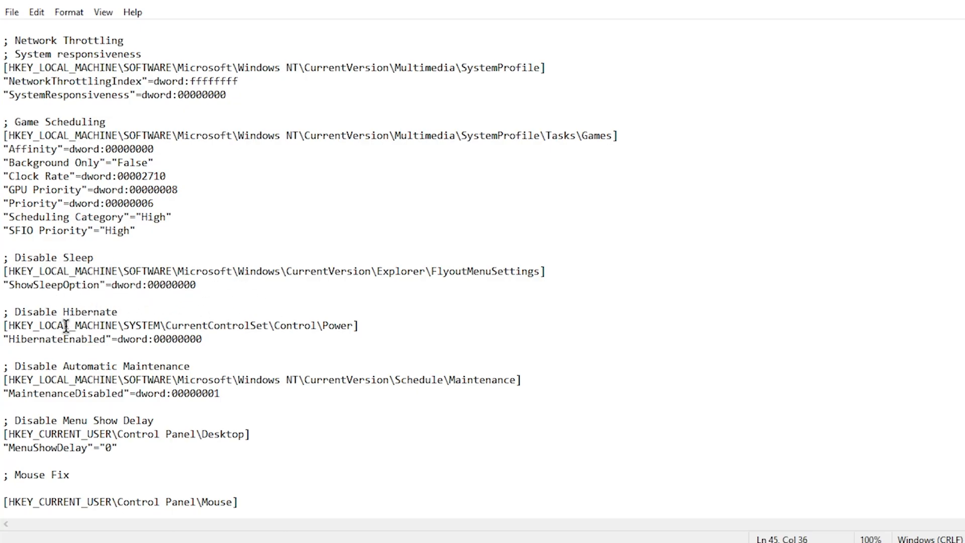
mouse_move(191, 326)
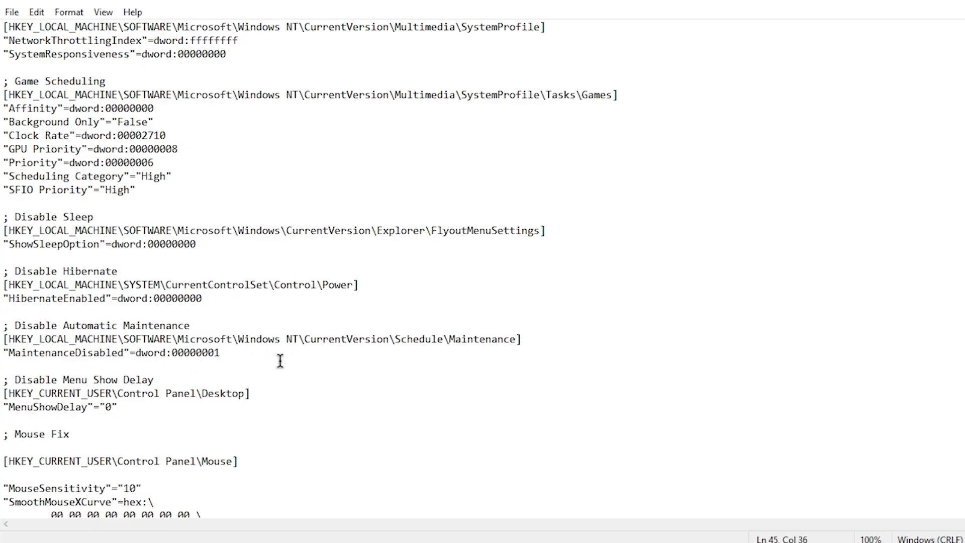
mouse_move(251, 360)
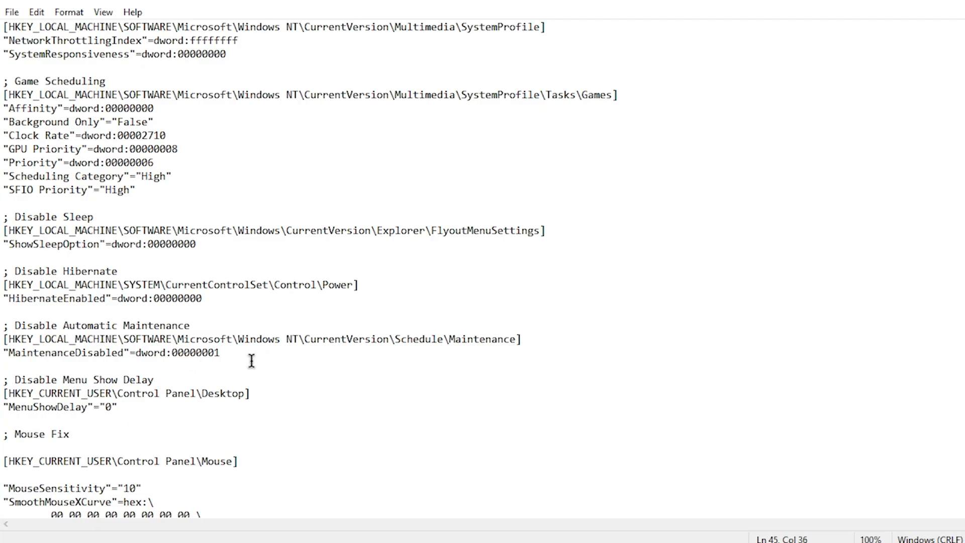
mouse_move(300, 349)
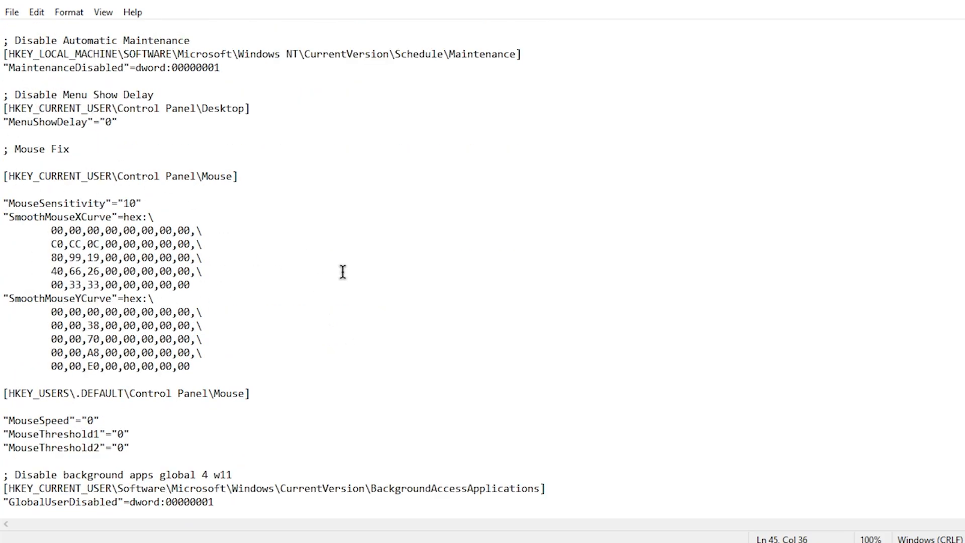
scroll(down, 3)
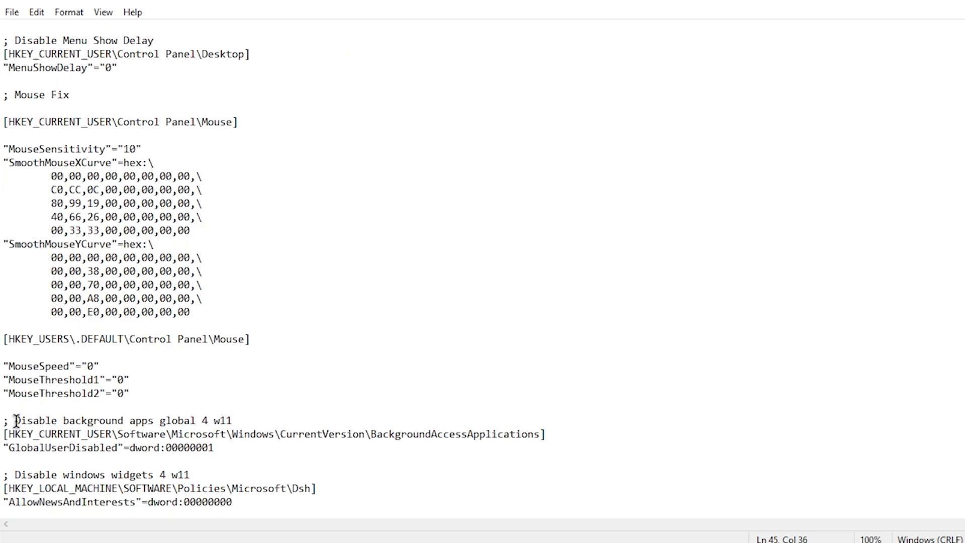
drag(15, 420, 232, 420)
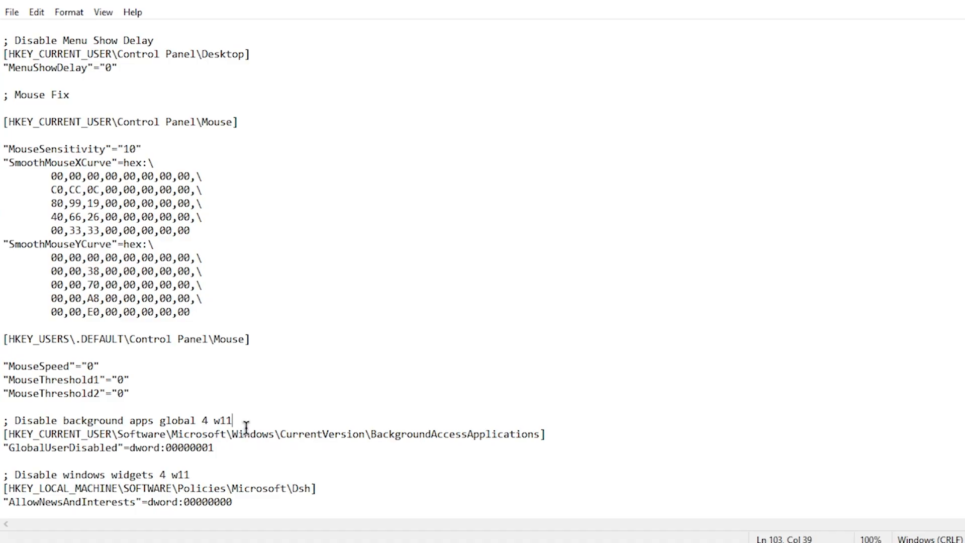
mouse_move(204, 406)
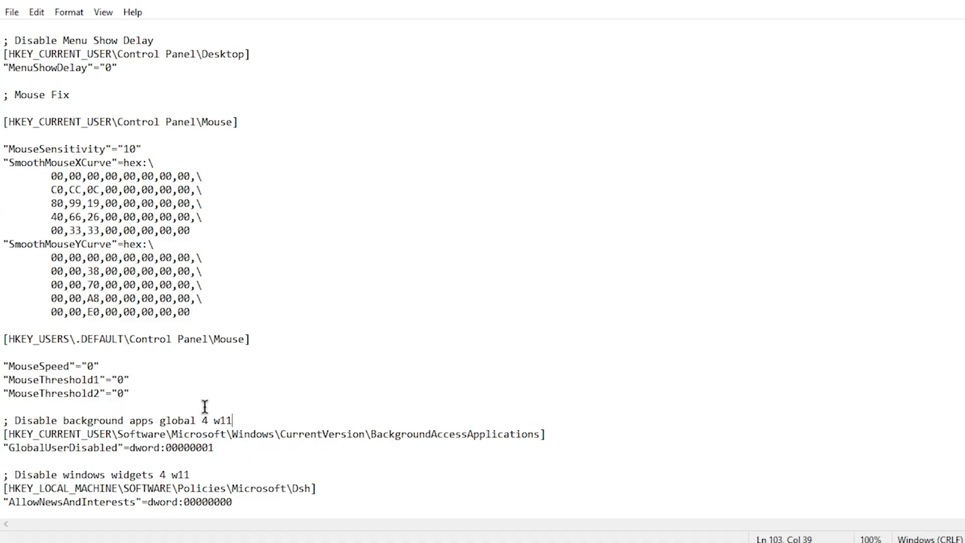
mouse_move(78, 475)
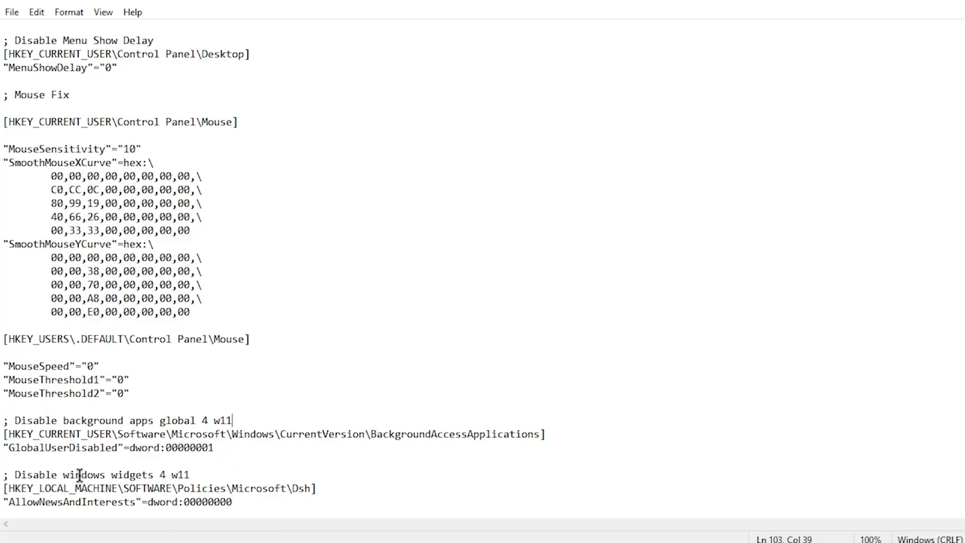
- Return to the folder and merge Valorant High Priority.reg into the registry, confirming the warning
click(749, 87)
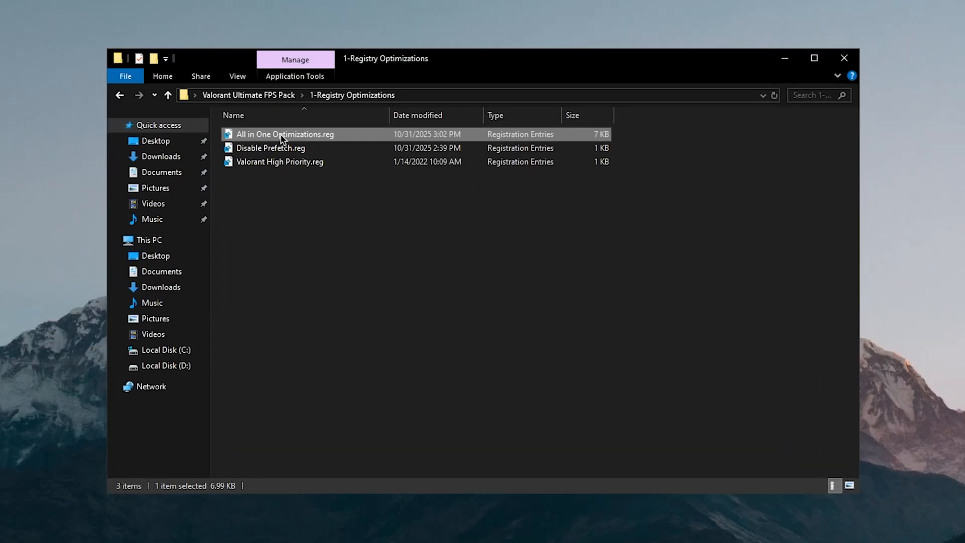
mouse_move(674, 274)
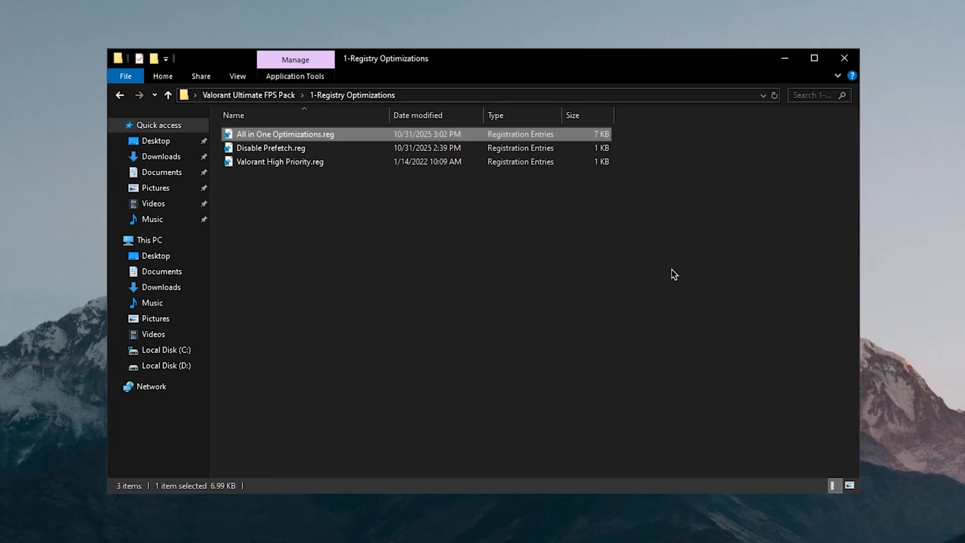
click(271, 148)
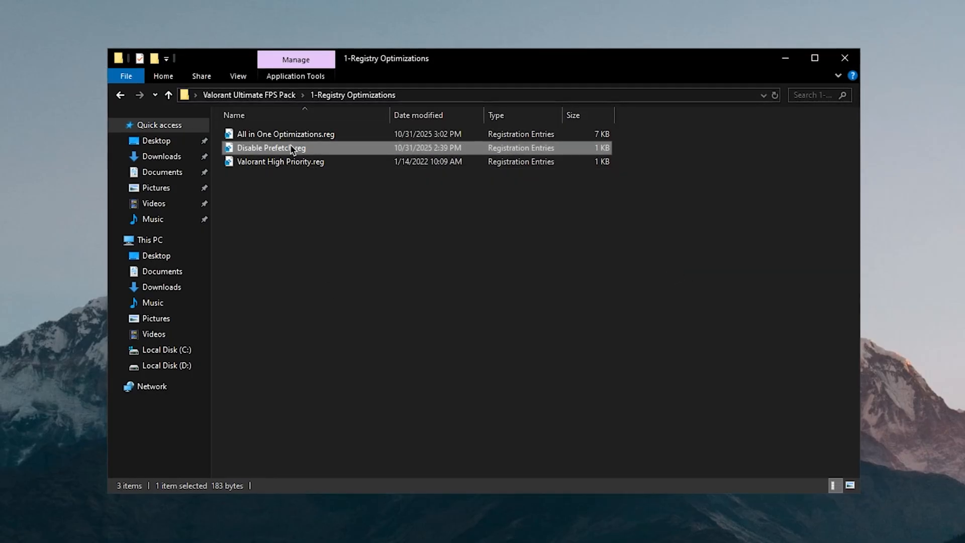
mouse_move(334, 152)
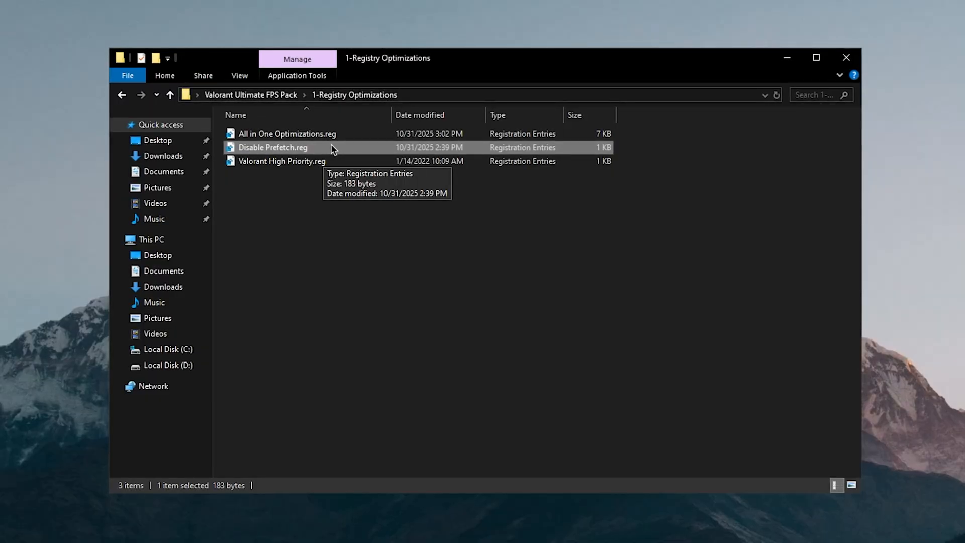
mouse_move(282, 157)
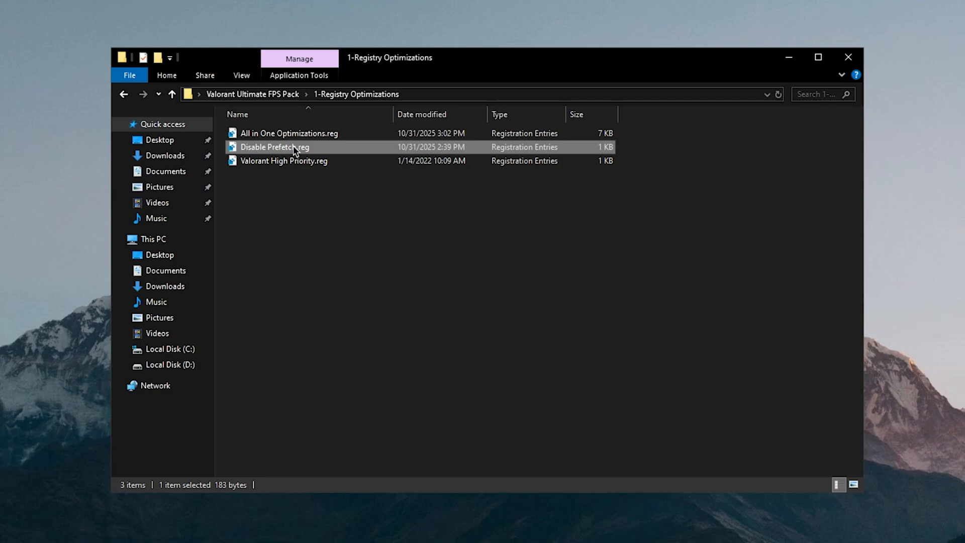
click(283, 161)
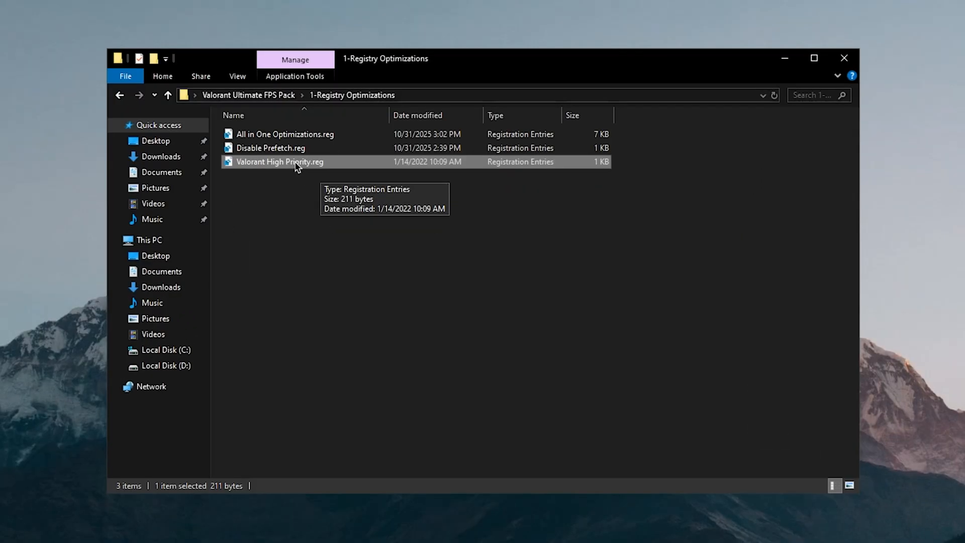
double_click(280, 161)
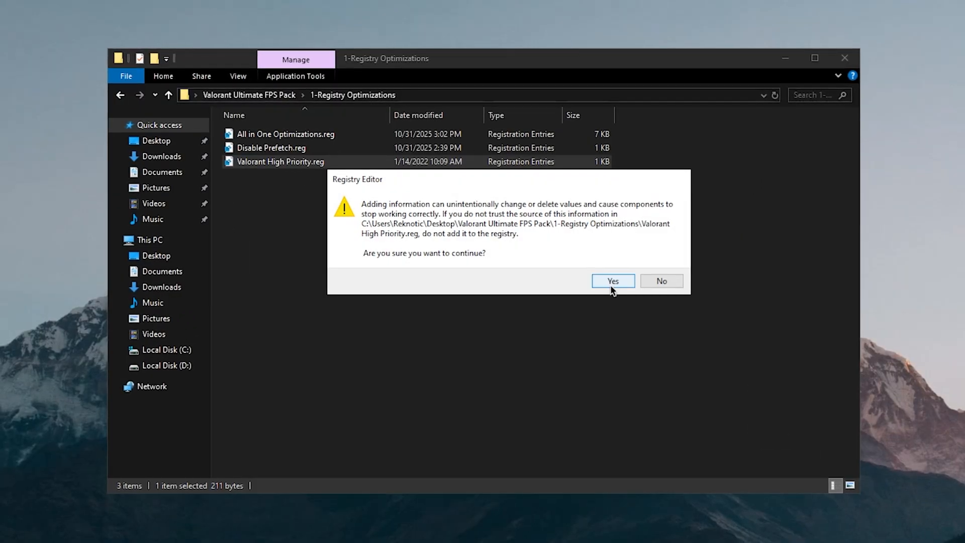
click(613, 281)
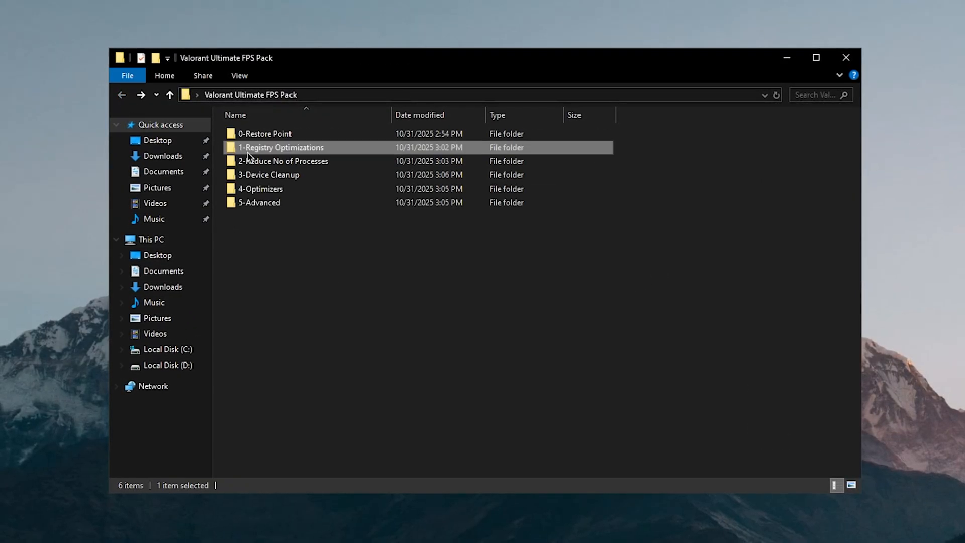
- Open 2-Reduce No of Processes and its autoruns subfolder
double_click(283, 161)
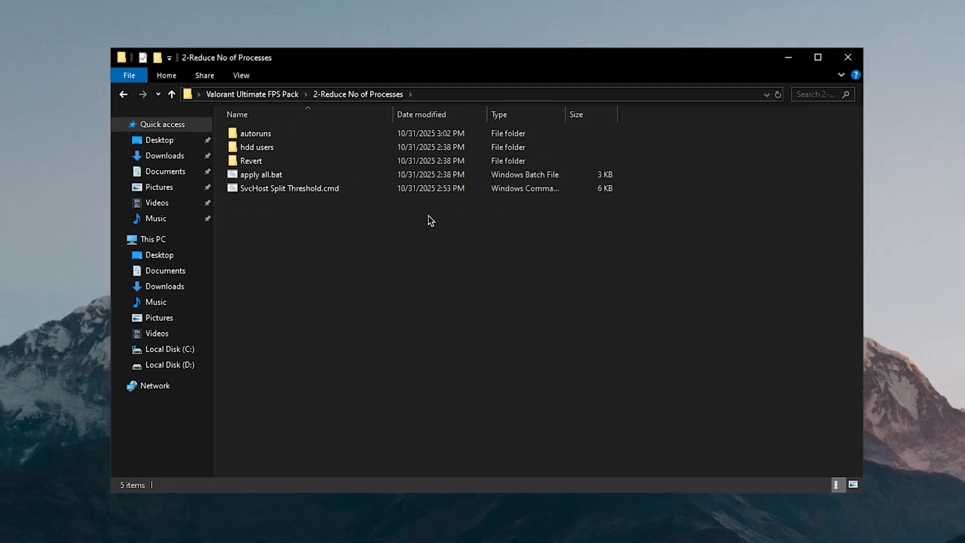
click(255, 136)
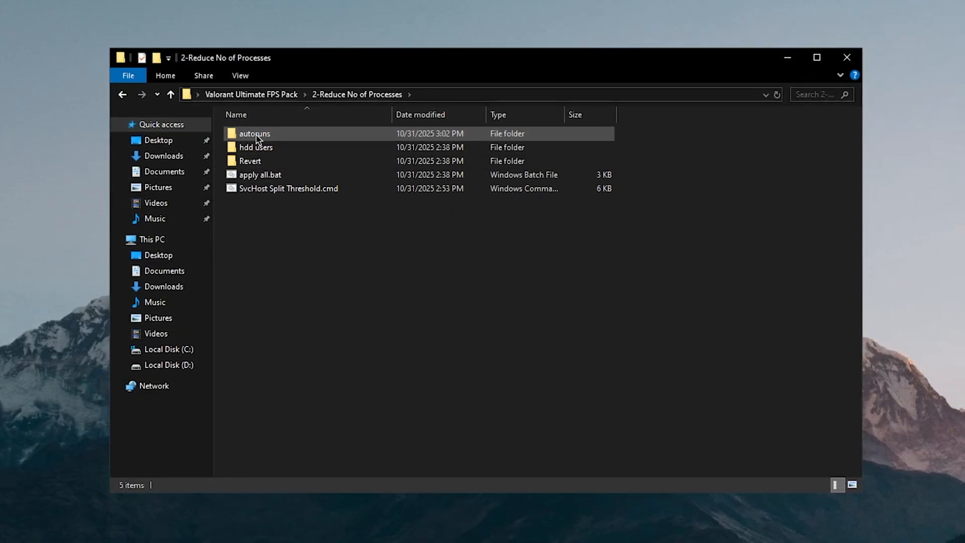
double_click(256, 133)
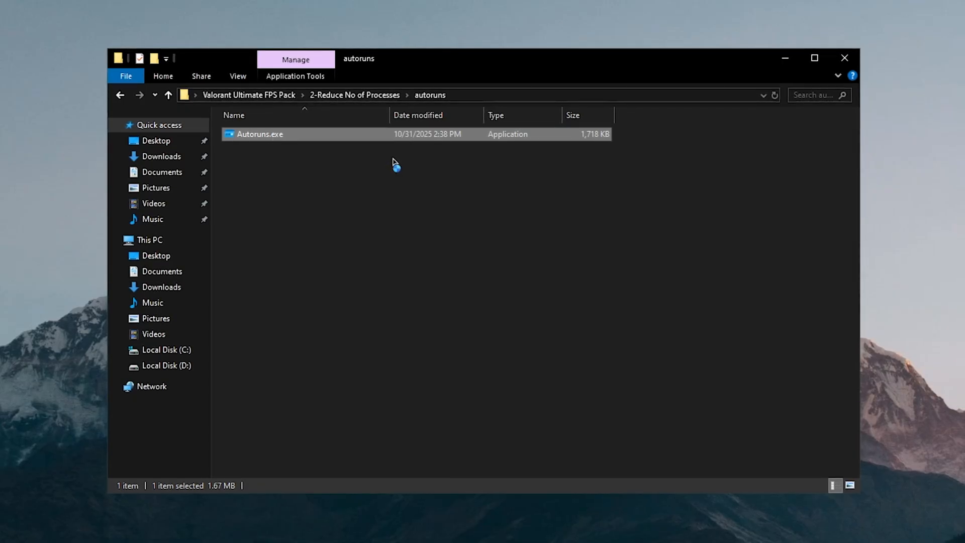
- Launch Autoruns and untick unneeded Logon and Scheduled Task entries, including a Brave updater task
double_click(260, 134)
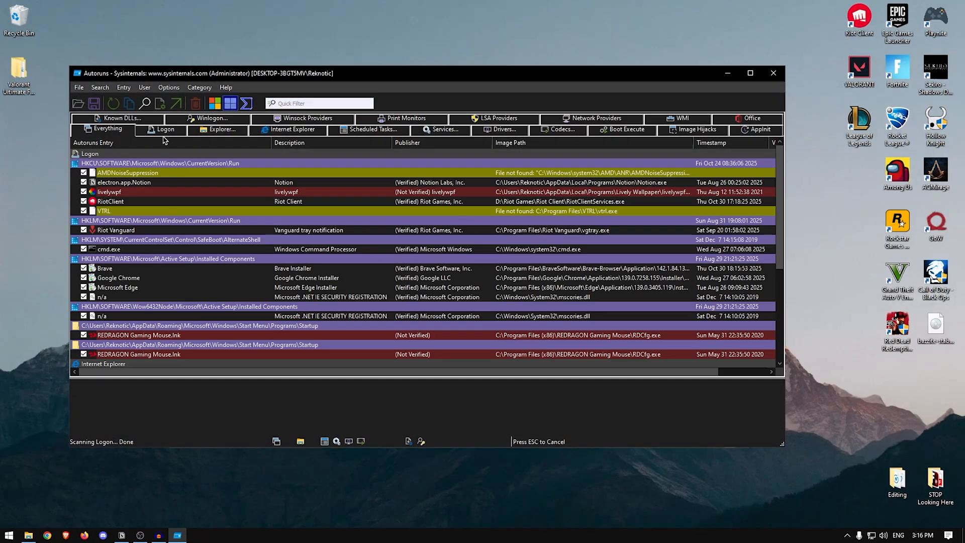
click(750, 73)
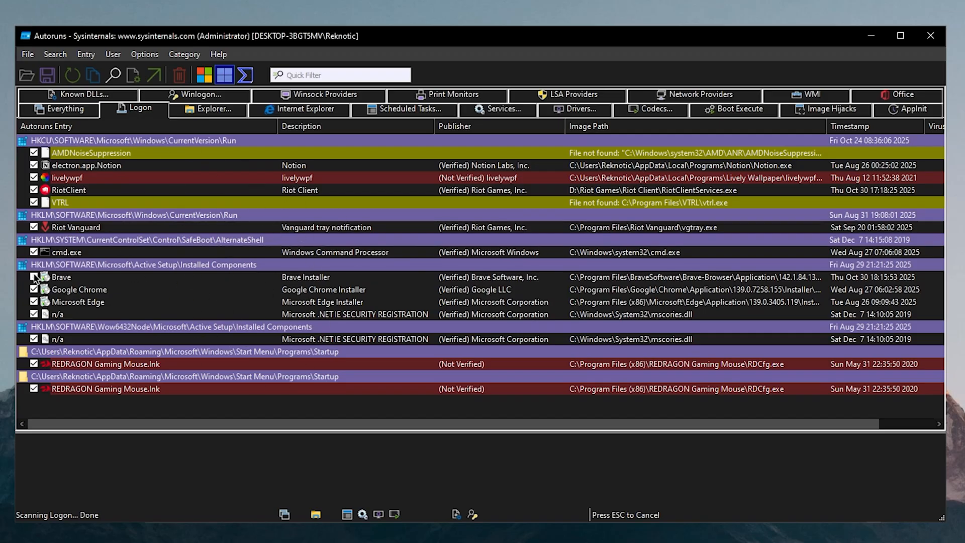
click(34, 277)
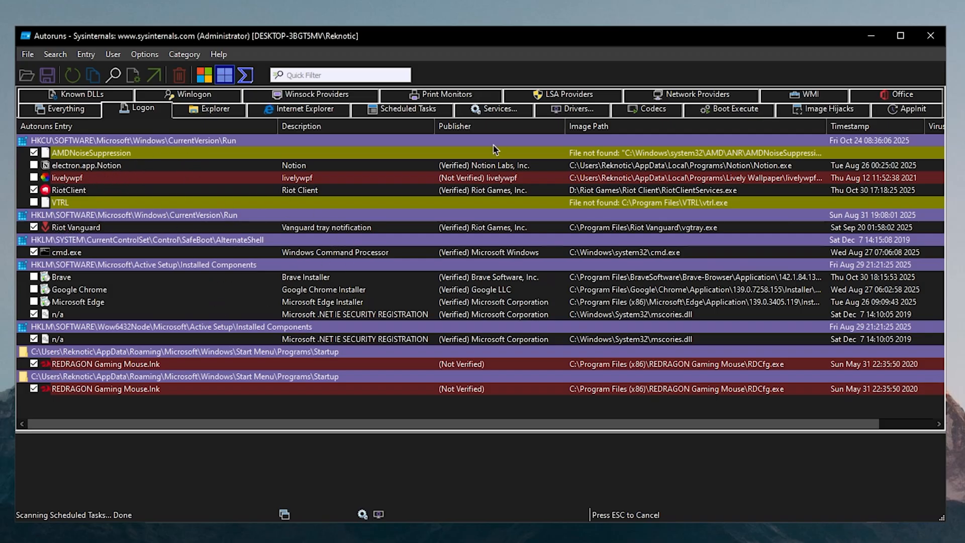
click(408, 109)
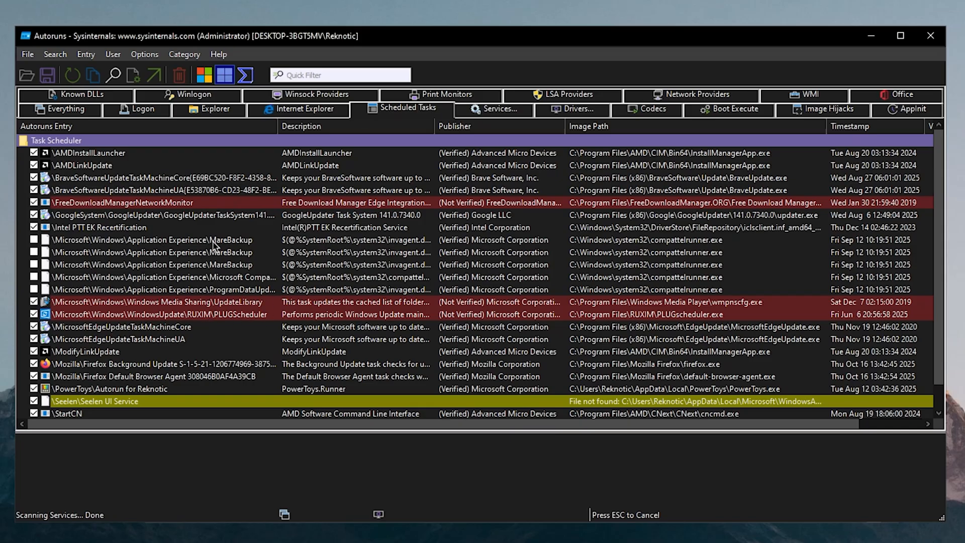
mouse_move(169, 346)
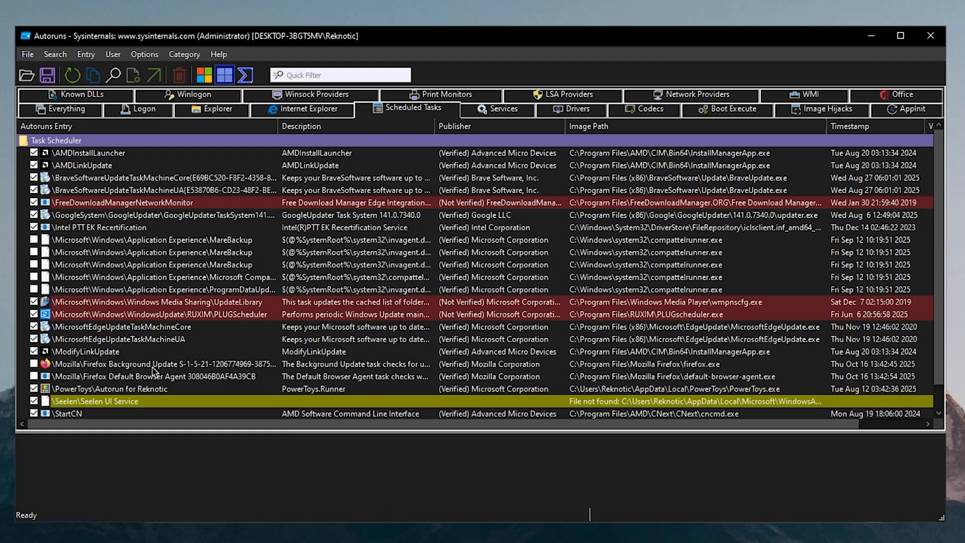
click(33, 327)
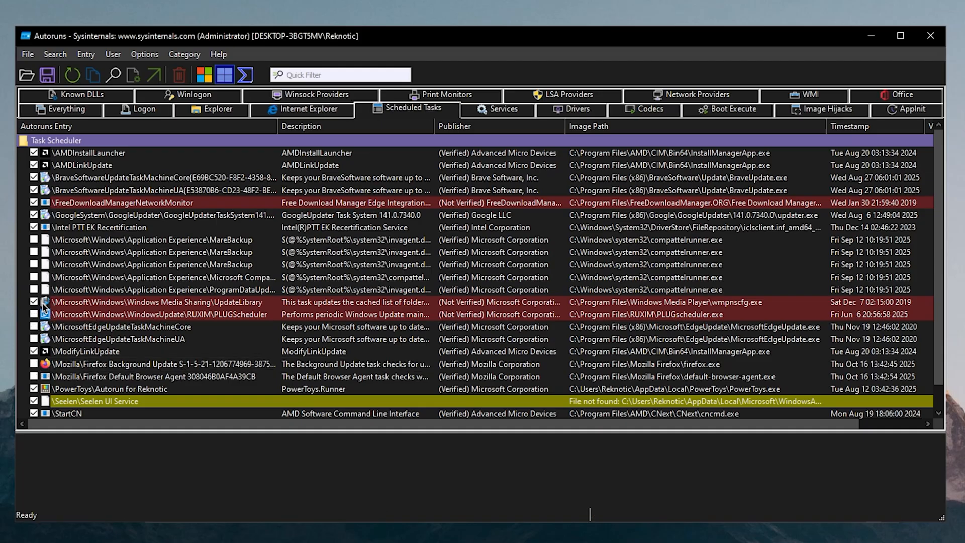
click(151, 215)
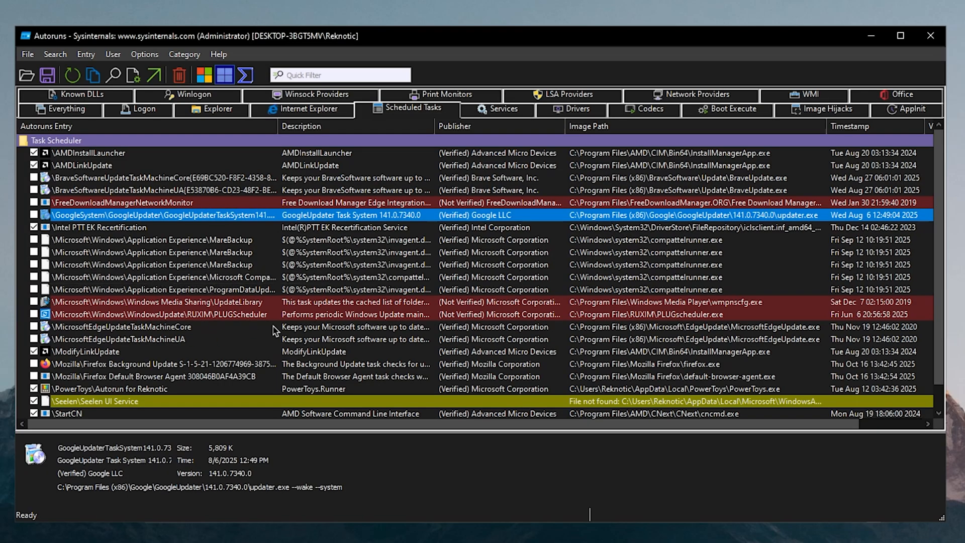
mouse_move(140, 295)
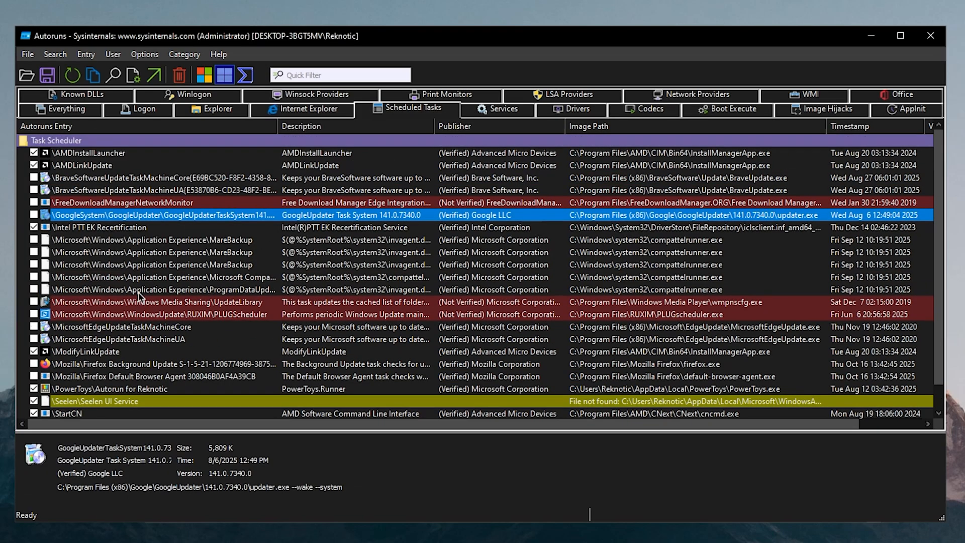
mouse_move(313, 333)
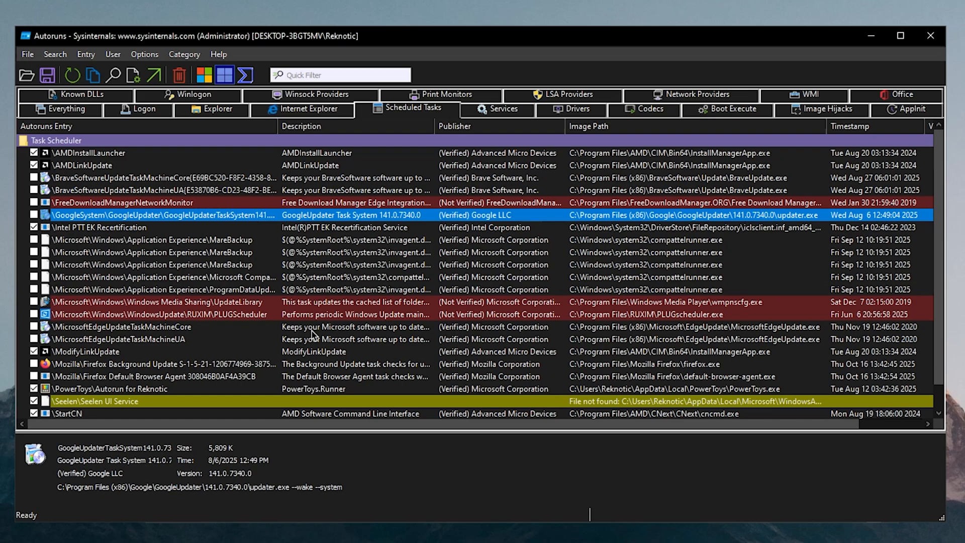
mouse_move(474, 120)
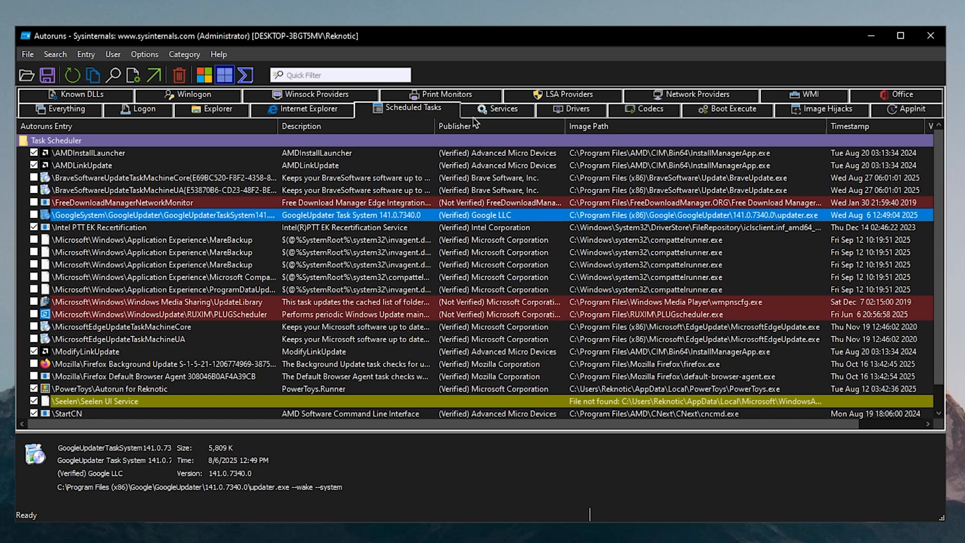
- On the Services list, untick an unneeded service so it no longer starts automatically
click(503, 109)
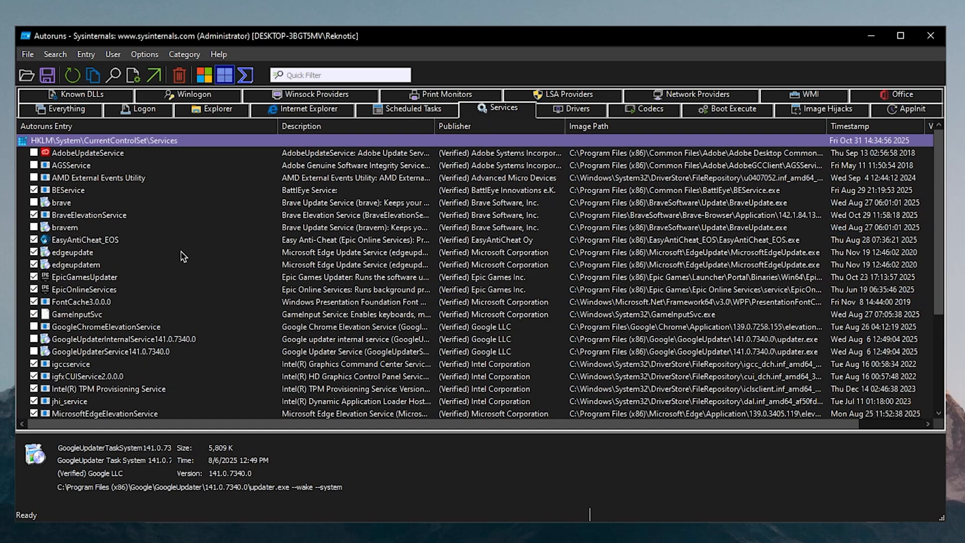
scroll(down, 3)
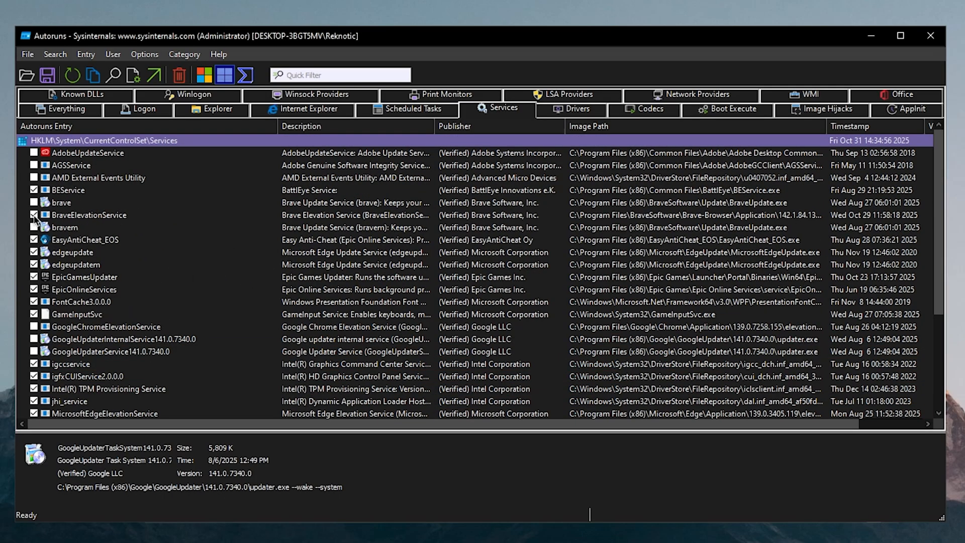
scroll(down, 3)
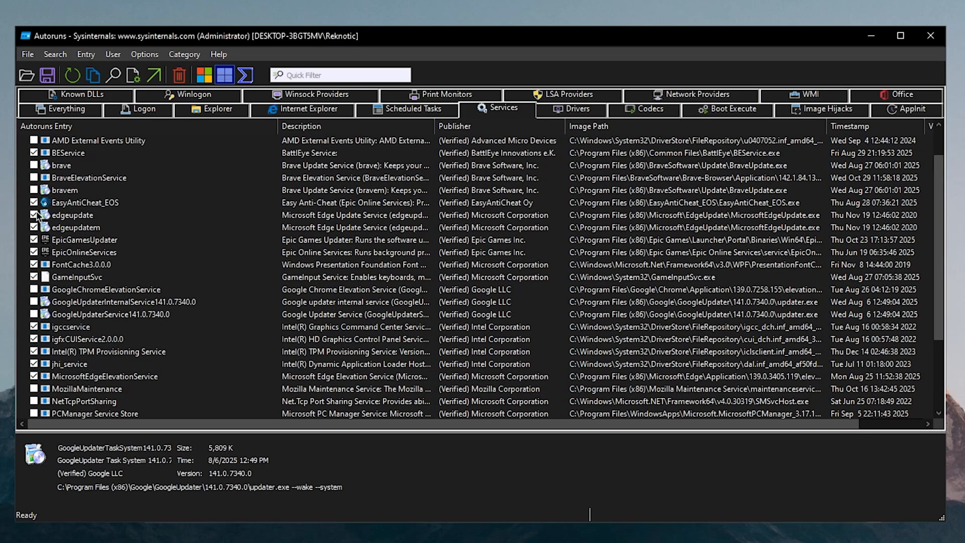
click(34, 215)
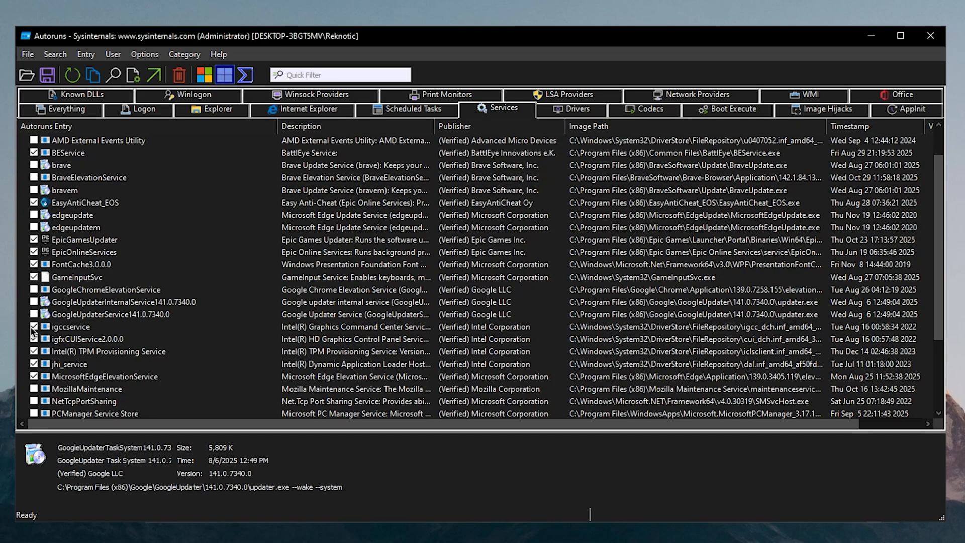
scroll(down, 3)
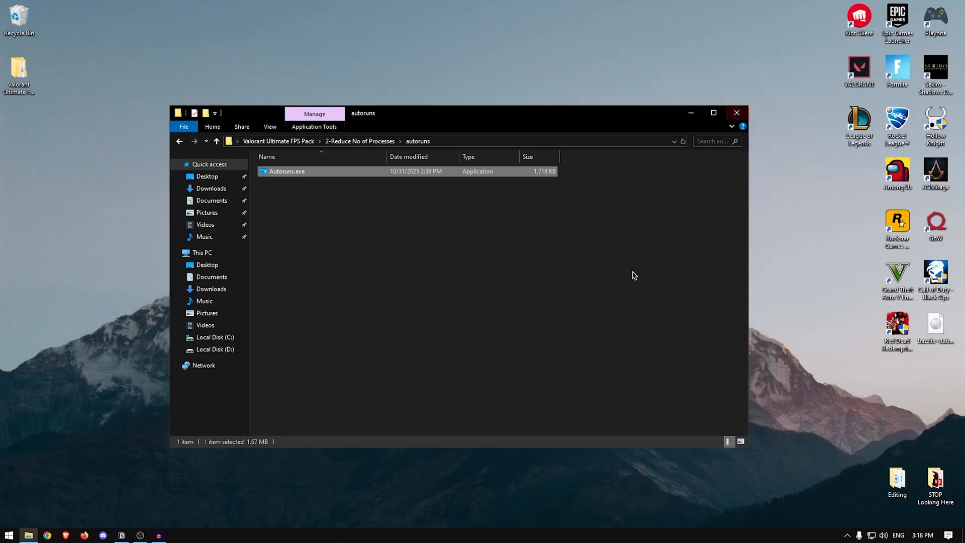
- Go up to 2-Reduce No of Processes and bring up the actions for apply all.bat
click(408, 240)
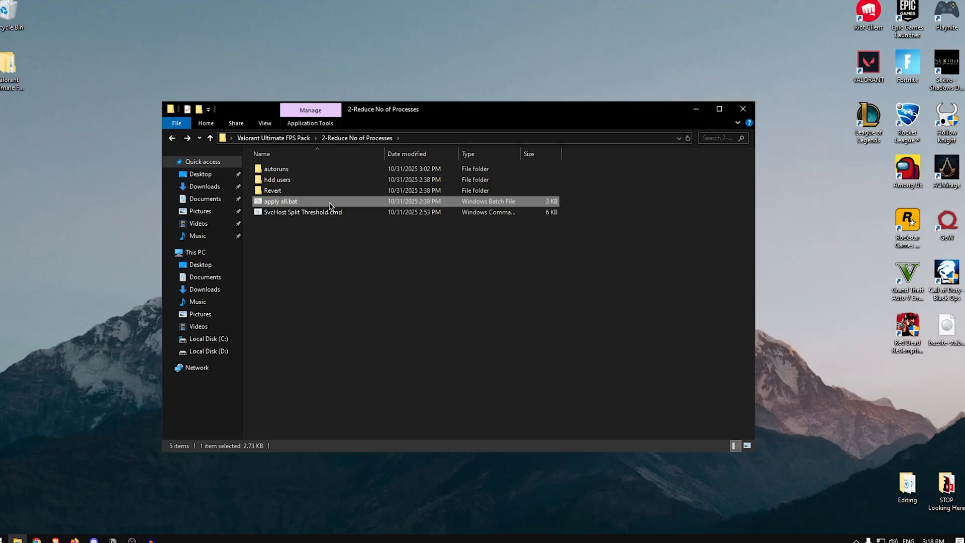
right_click(280, 201)
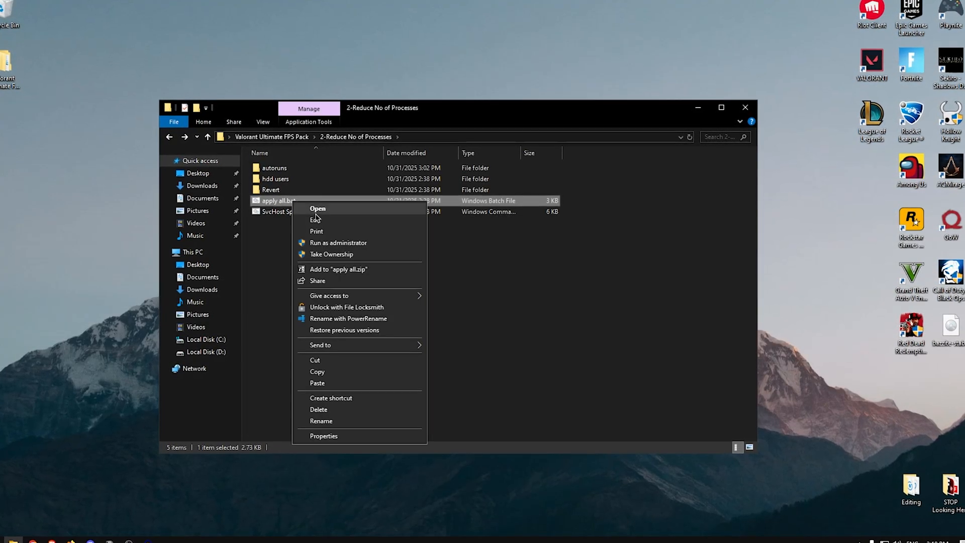
click(315, 219)
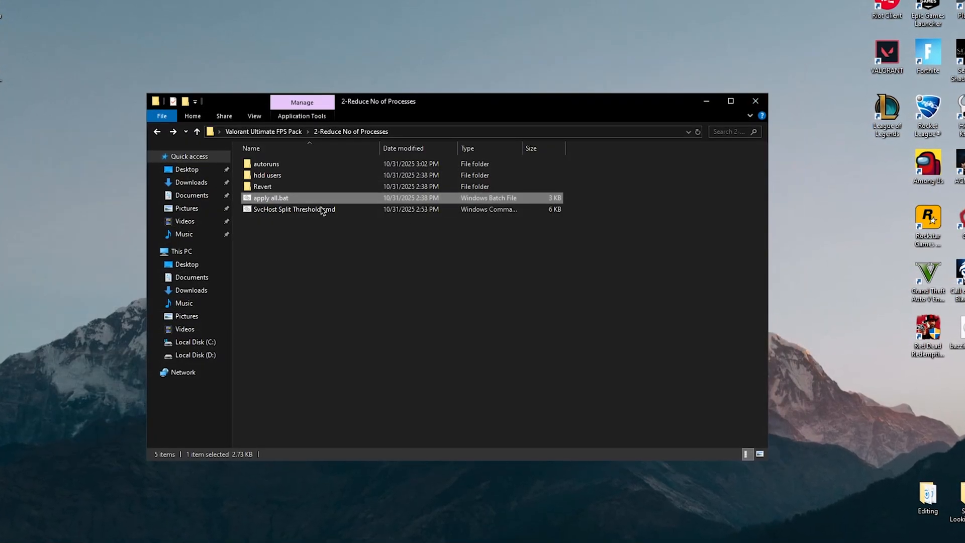
double_click(263, 187)
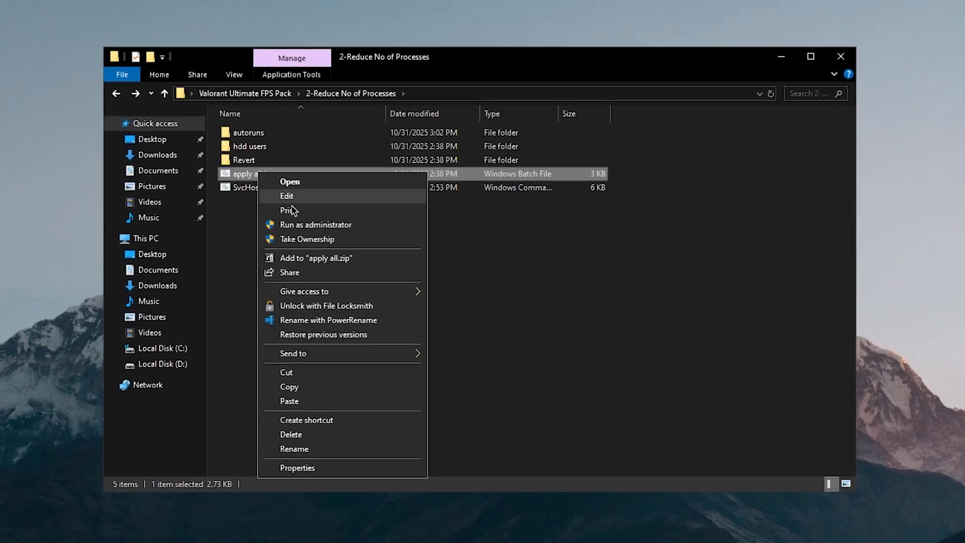
- Run apply all.bat as administrator and let the script complete
click(316, 225)
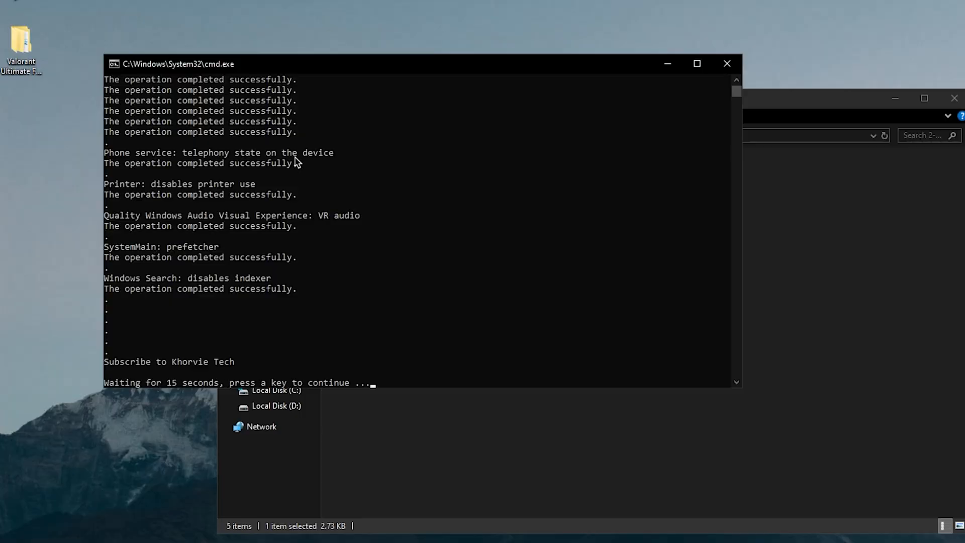
mouse_move(412, 272)
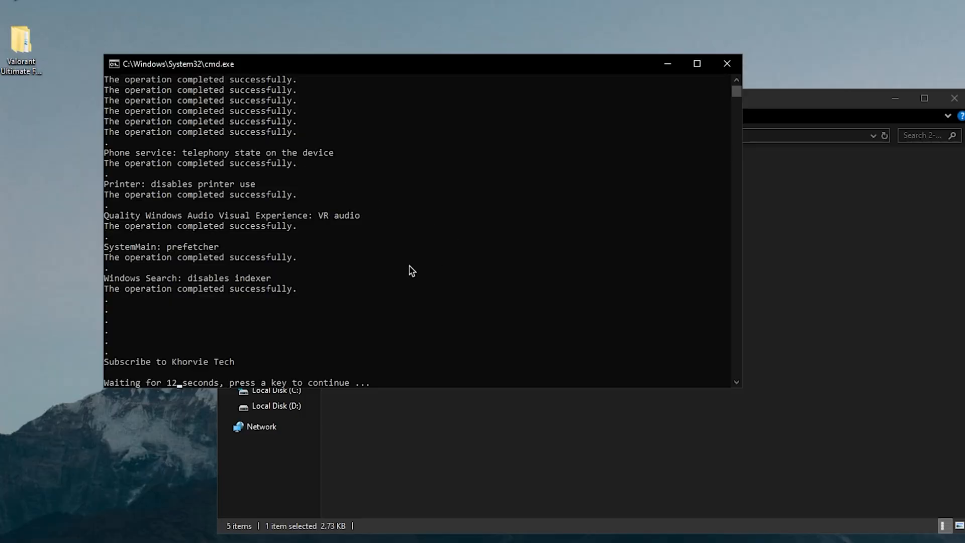
mouse_move(217, 371)
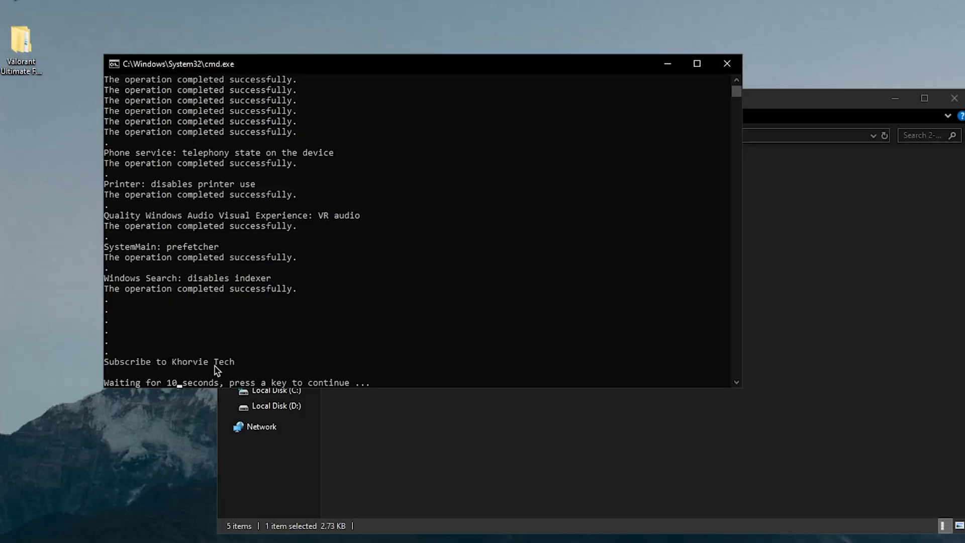
mouse_move(256, 374)
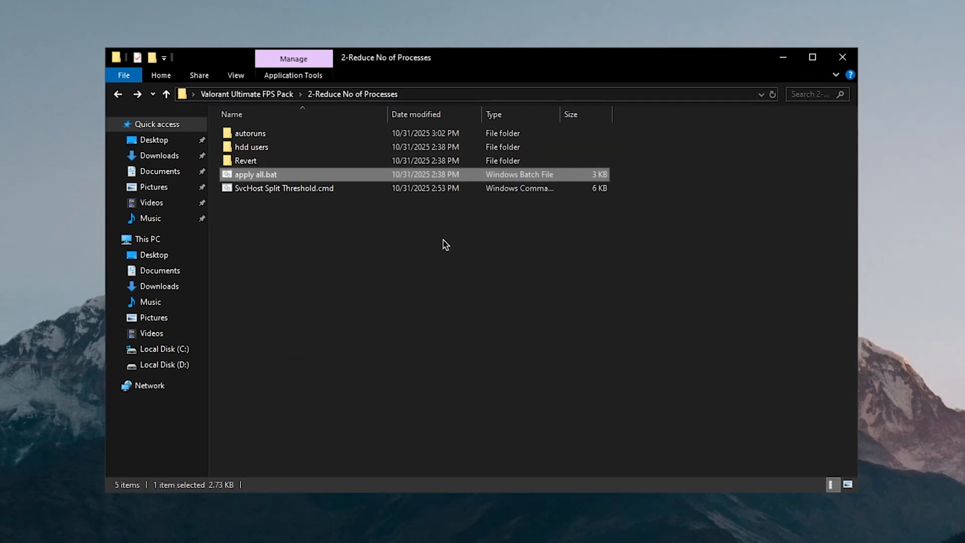
click(280, 185)
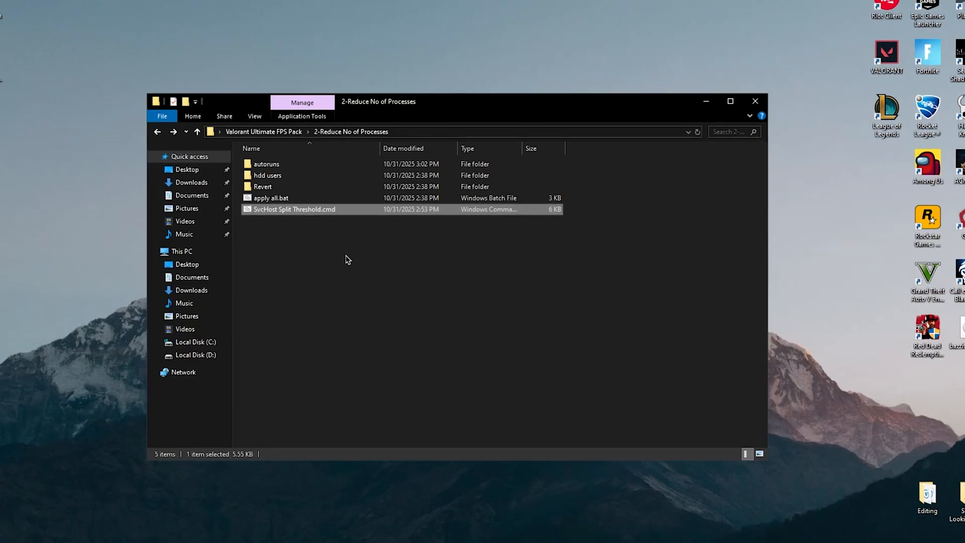
- Run SvcHost Split Threshold.cmd as administrator and enter the RAM amount 163
right_click(294, 209)
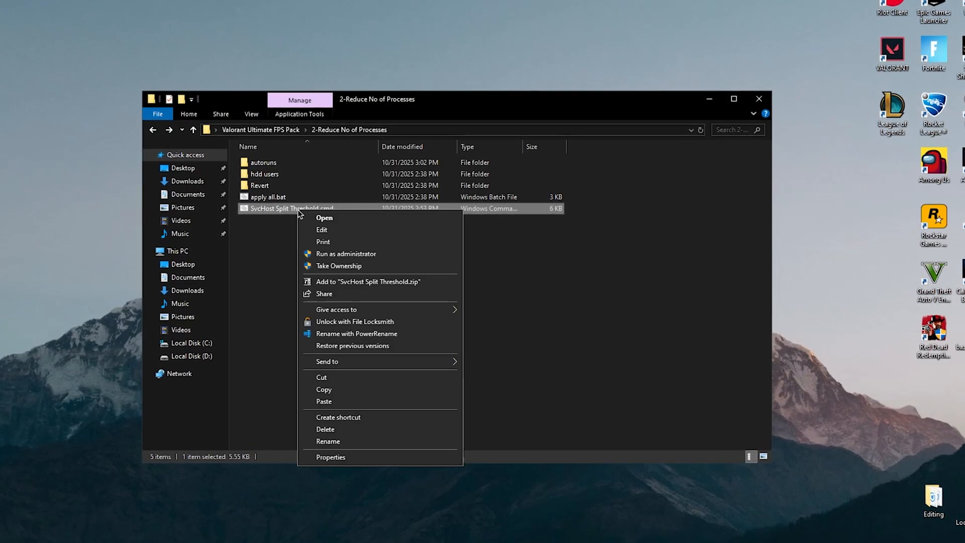
click(345, 253)
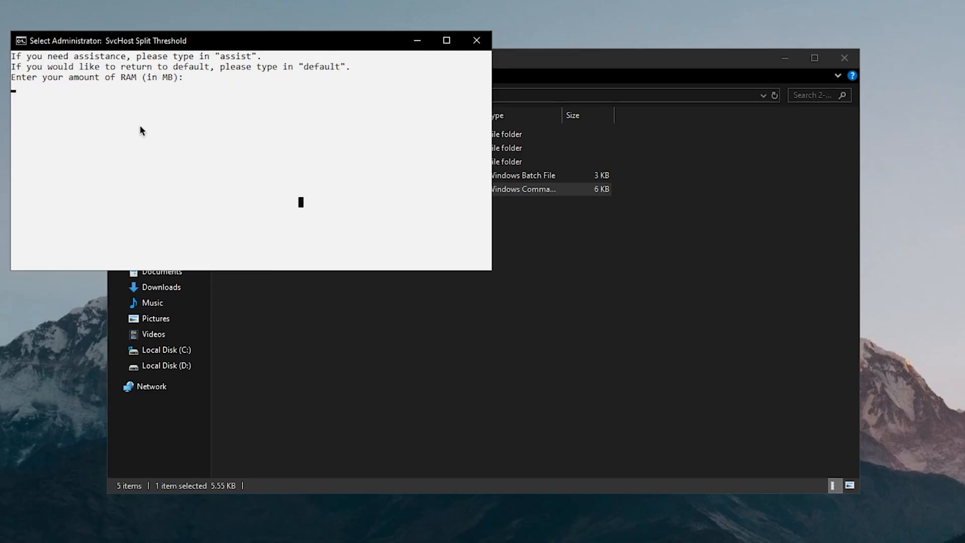
mouse_move(240, 206)
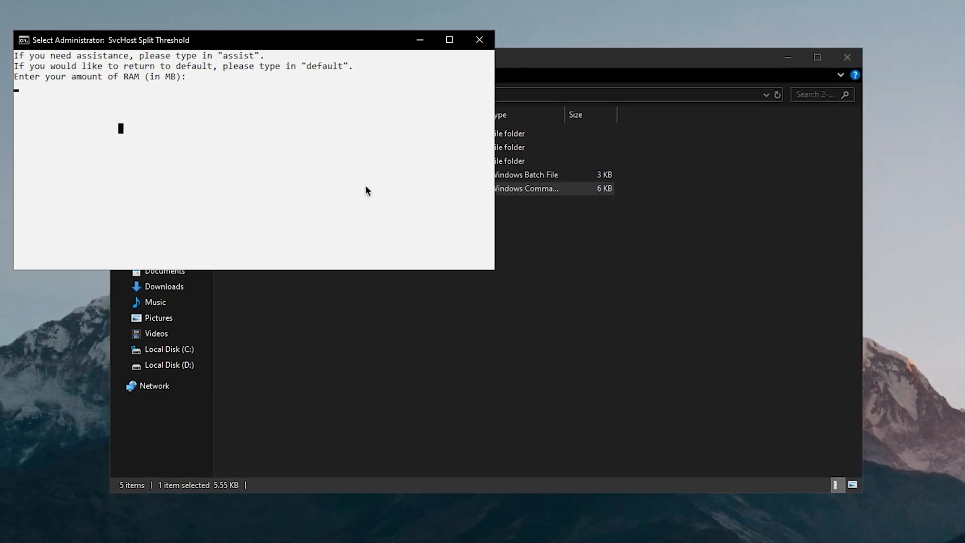
text(163)
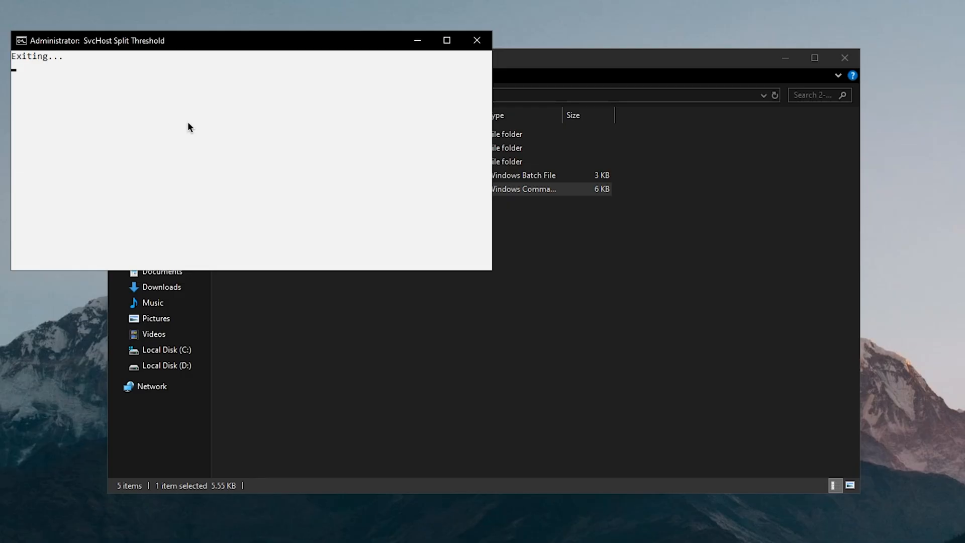
click(477, 41)
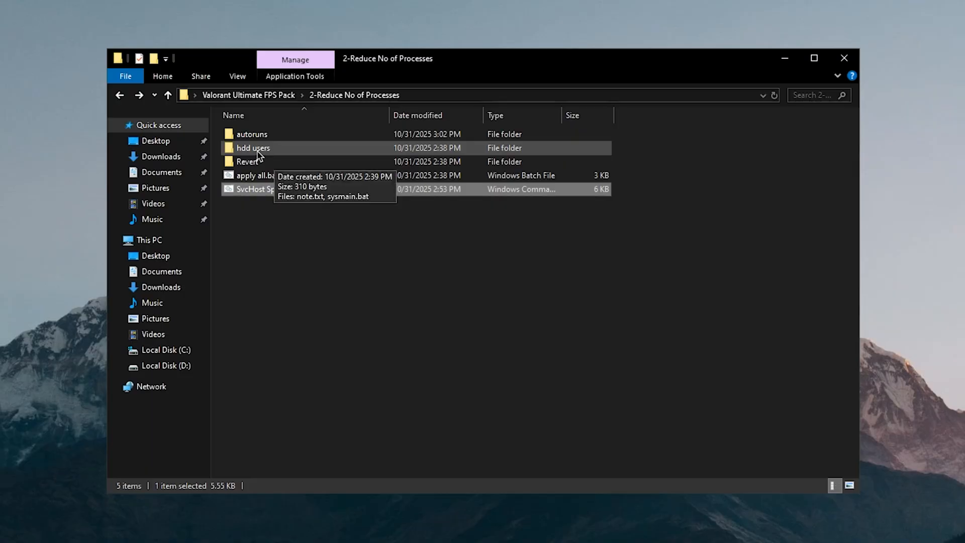
- Browse the hdd users folder with note.txt and sysmain.bat, then go back
double_click(251, 148)
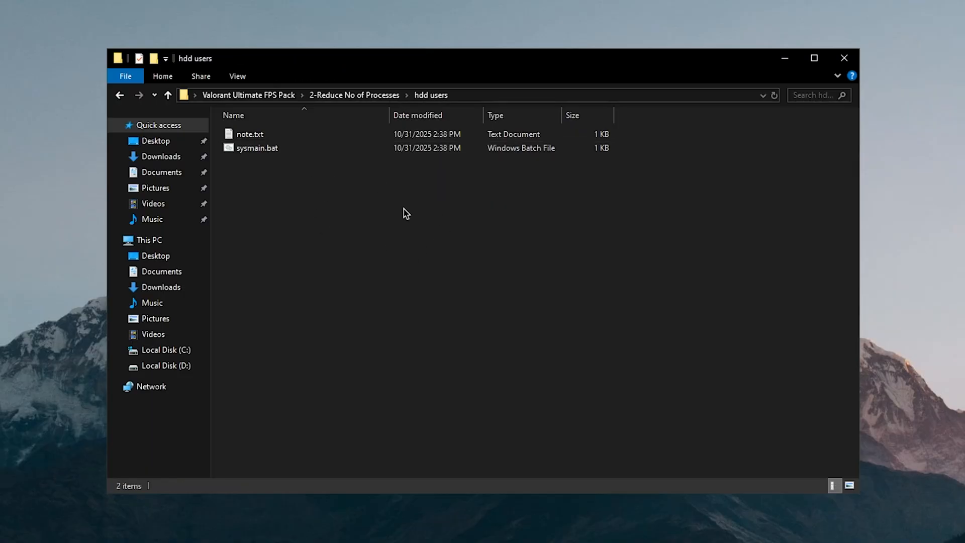
mouse_move(280, 176)
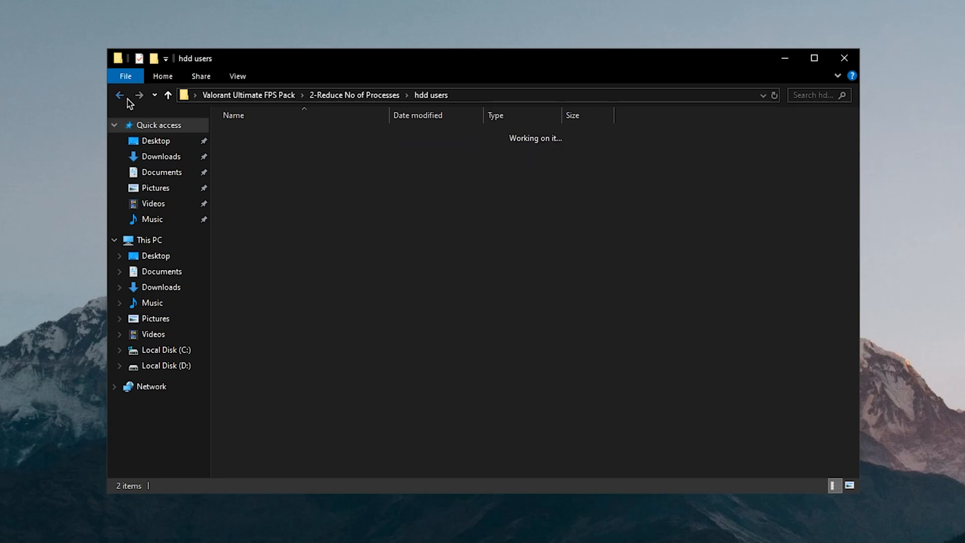
click(118, 95)
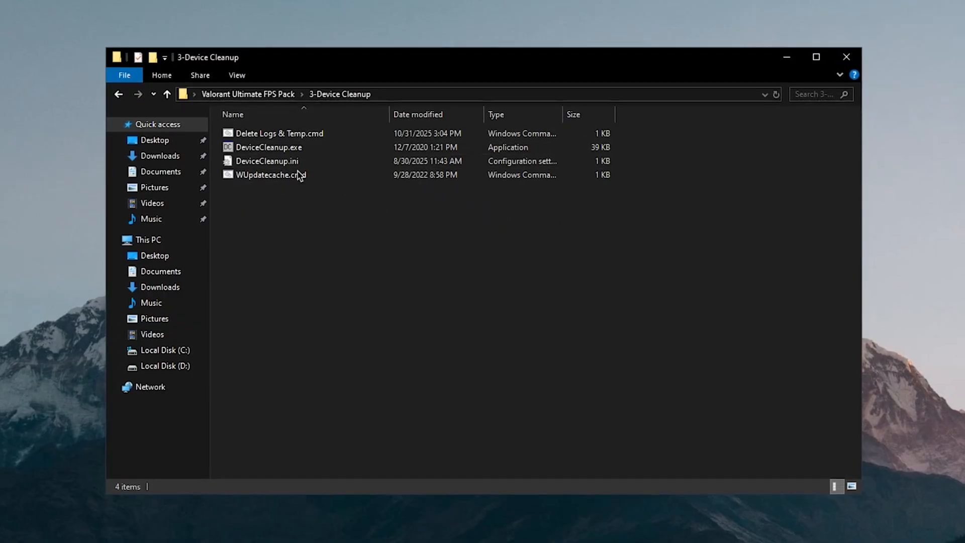
- Select the Delete Logs & Temp script in the 3-Device Cleanup folder
click(301, 132)
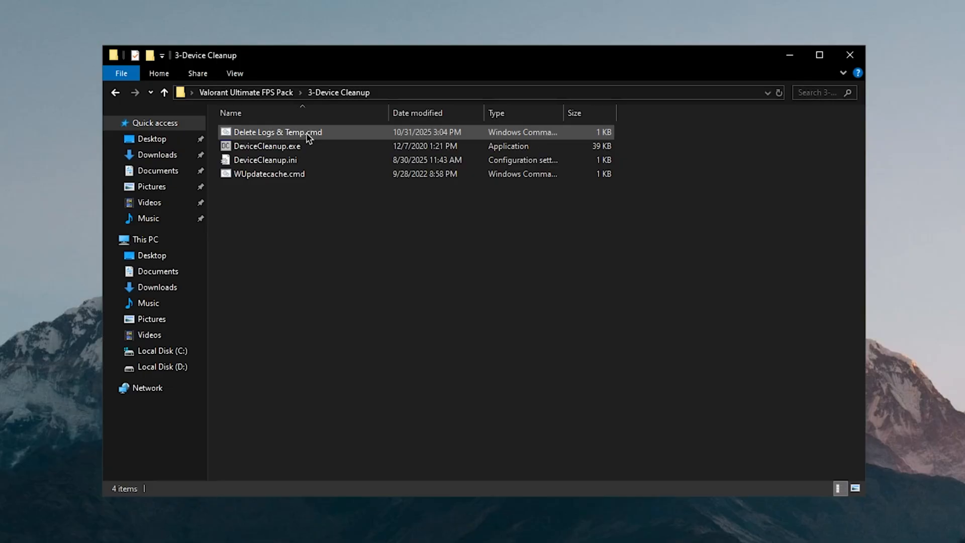
mouse_move(276, 139)
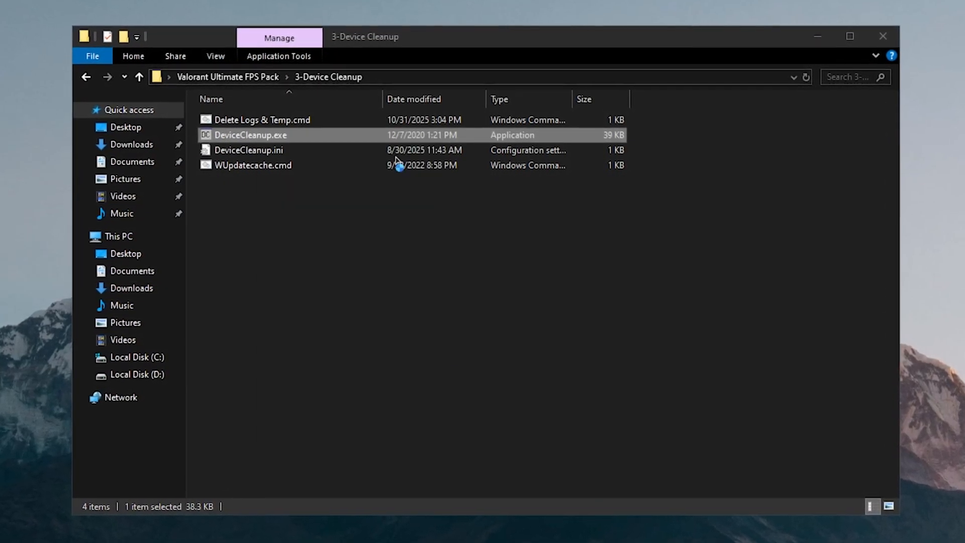
- Run DeviceCleanup, remove all twelve non-present devices via Devices > Remove selected, then close it
double_click(250, 134)
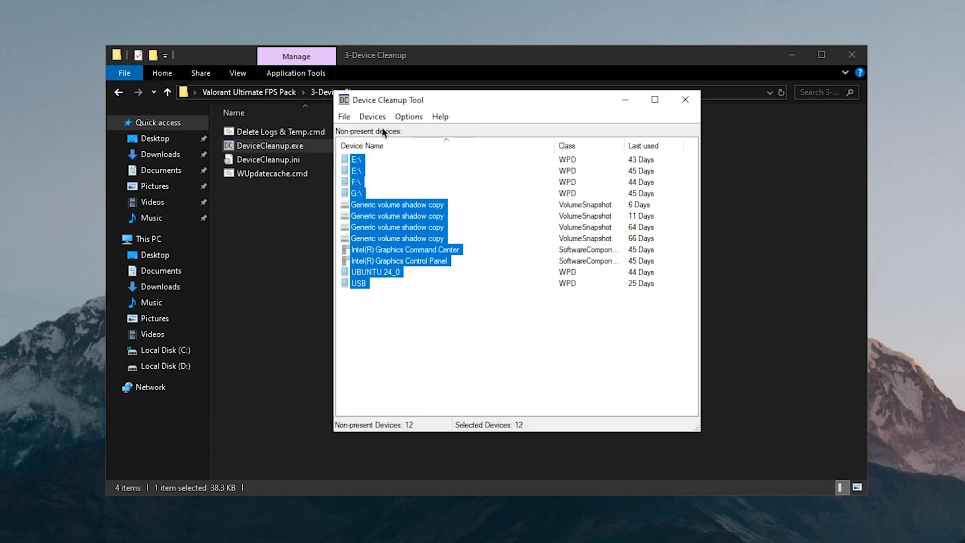
click(372, 117)
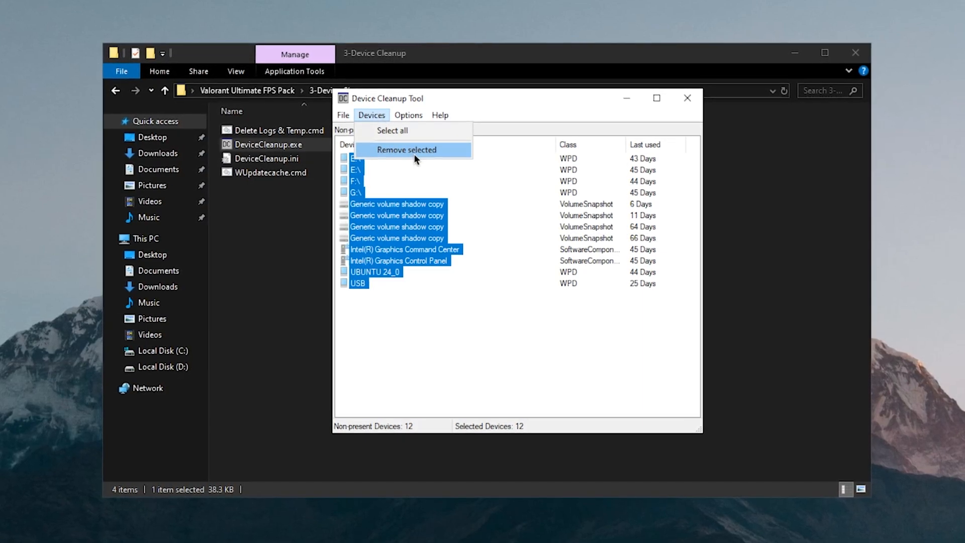
click(406, 150)
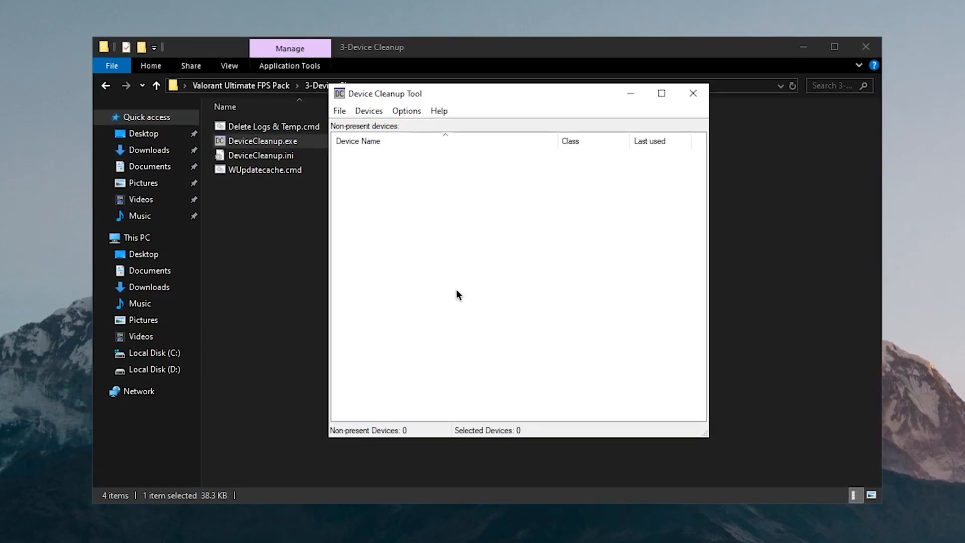
click(692, 93)
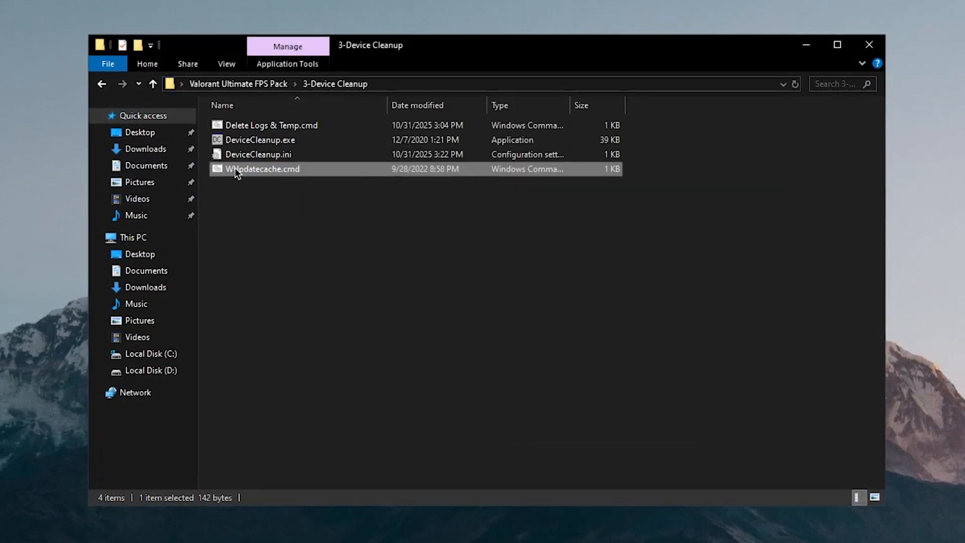
- Run the WUpdatecache.cmd cleanup script, then enter the 4-Optimizers folder
right_click(238, 173)
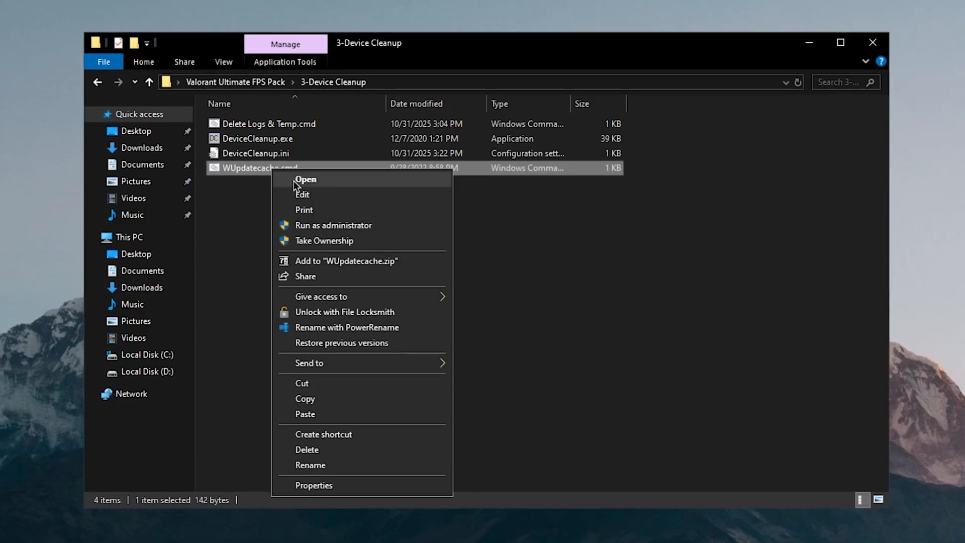
click(305, 179)
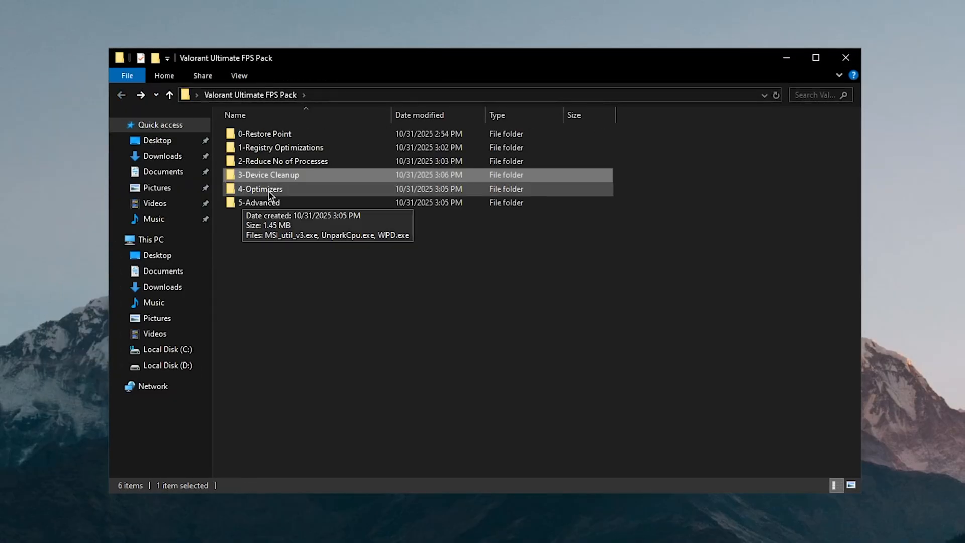
double_click(259, 189)
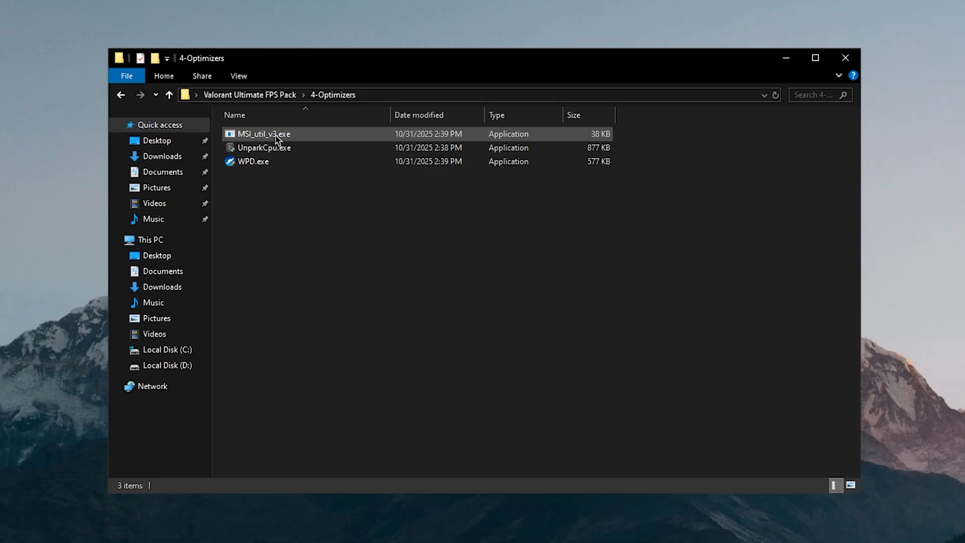
- Launch MSI_util_v3 and apply MSI with High interrupt priority for GPU, network and SATA devices
right_click(262, 135)
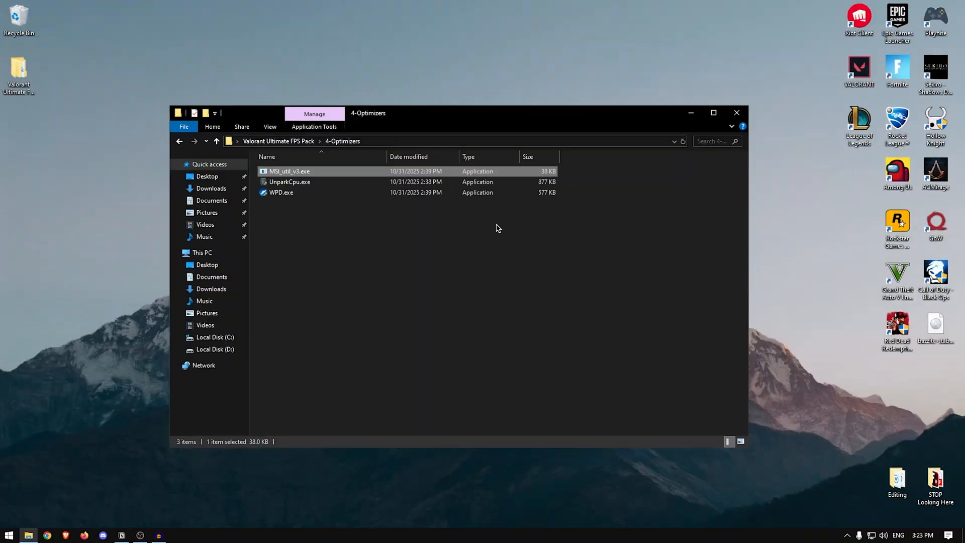
double_click(290, 171)
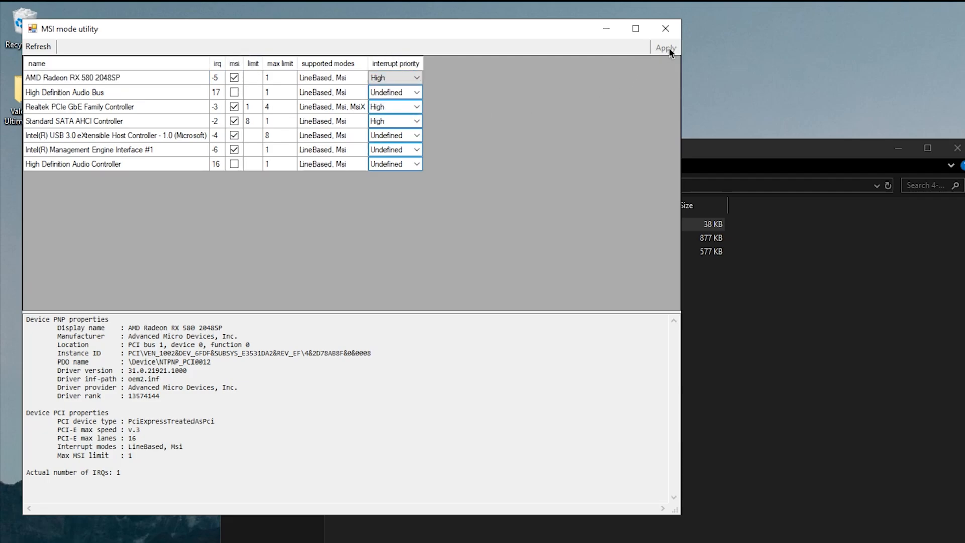
click(665, 28)
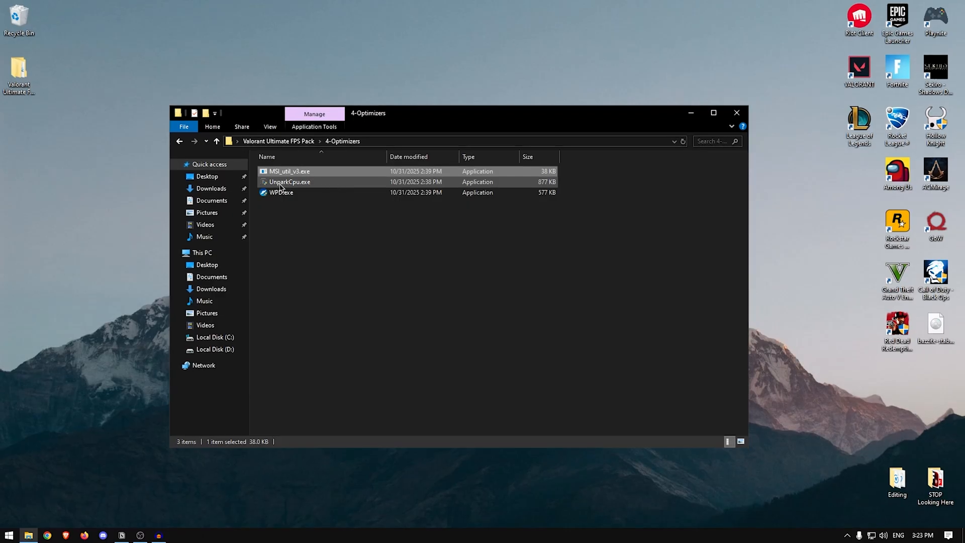
- Run UnparkCpu as administrator, confirm 8 cores unparked at 100%, and close it
right_click(289, 181)
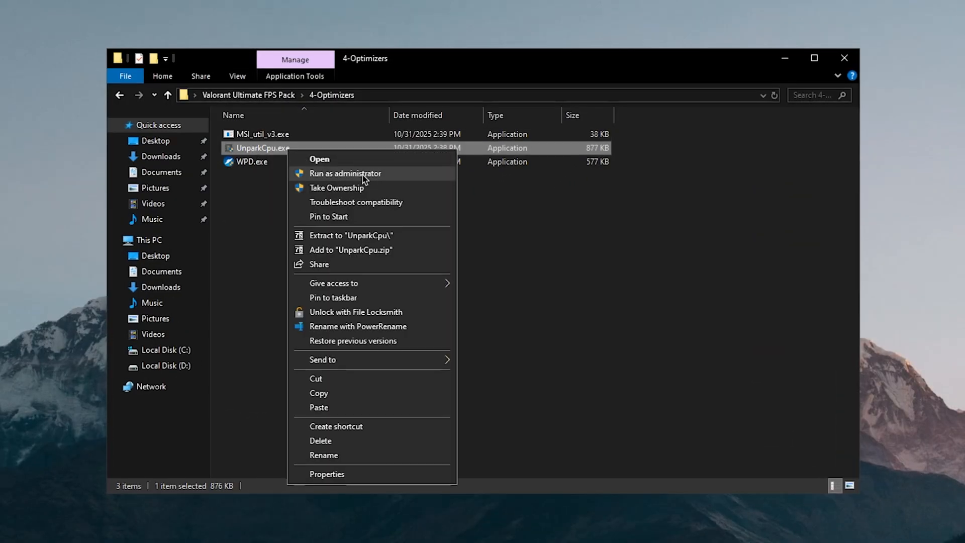
click(346, 173)
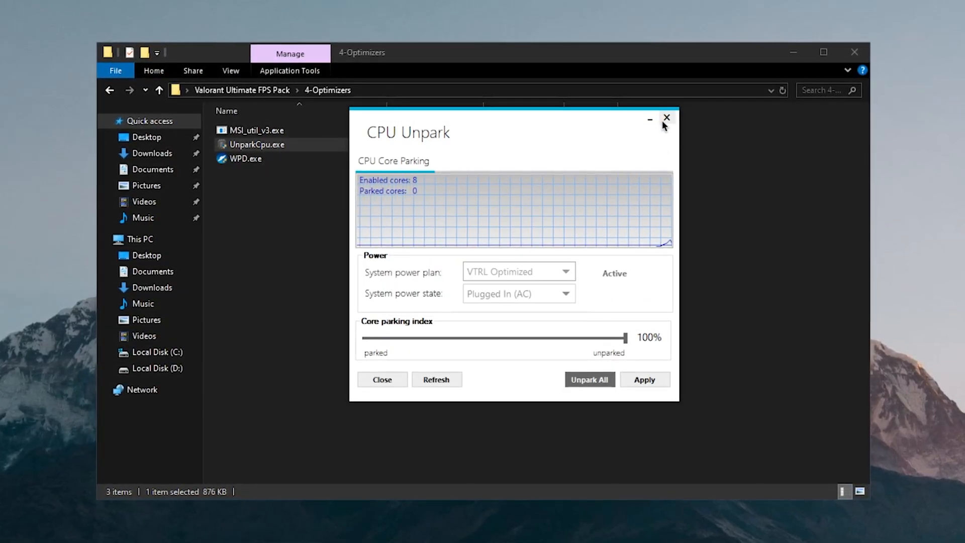
click(667, 119)
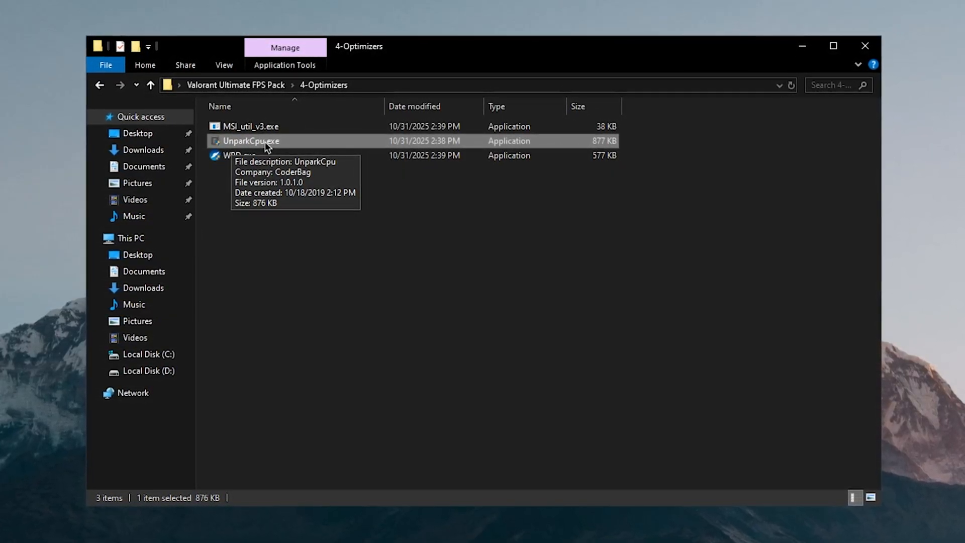
- Launch WPD and review the Privacy toggles and detailed telemetry settings
right_click(233, 155)
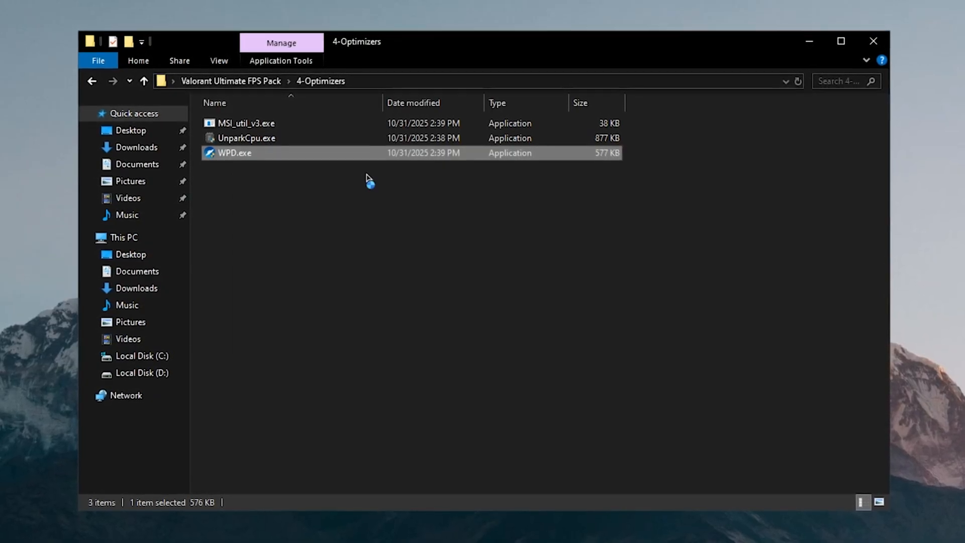
double_click(233, 153)
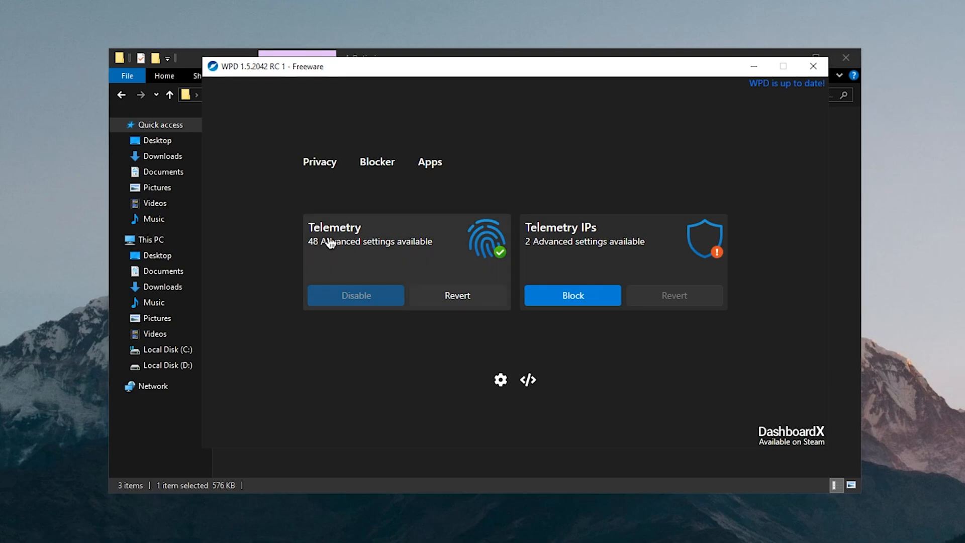
mouse_move(611, 239)
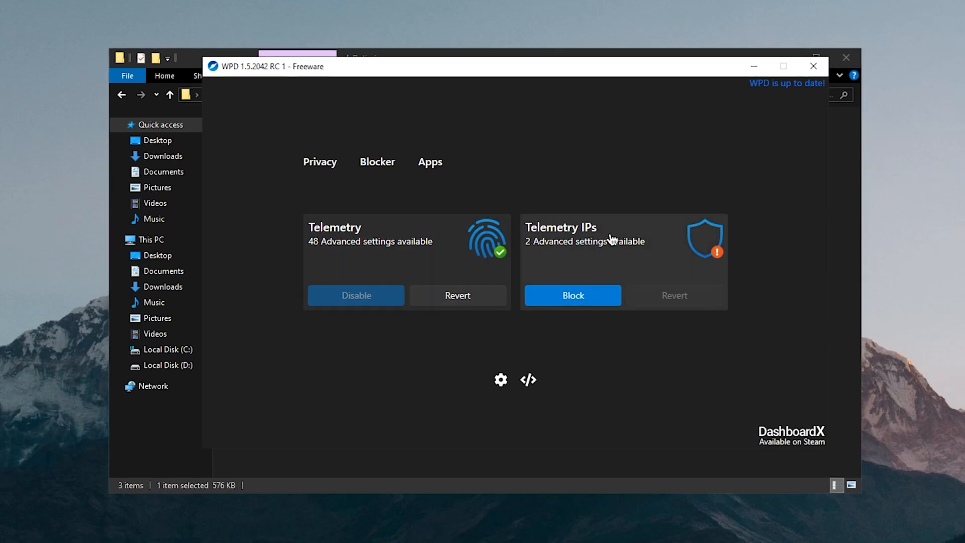
click(572, 296)
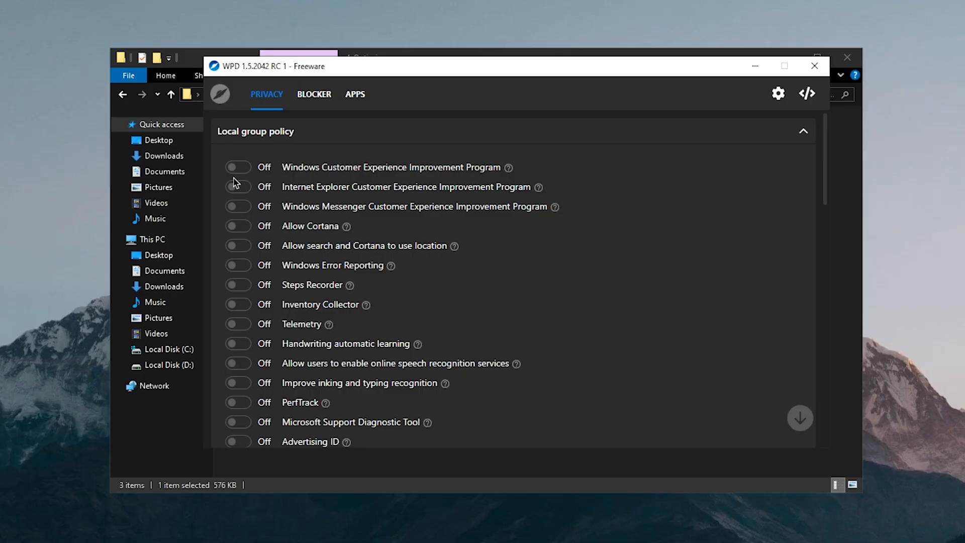
- Enable the Telemetry rule set under Blocker and scroll through the removable Apps list
click(313, 94)
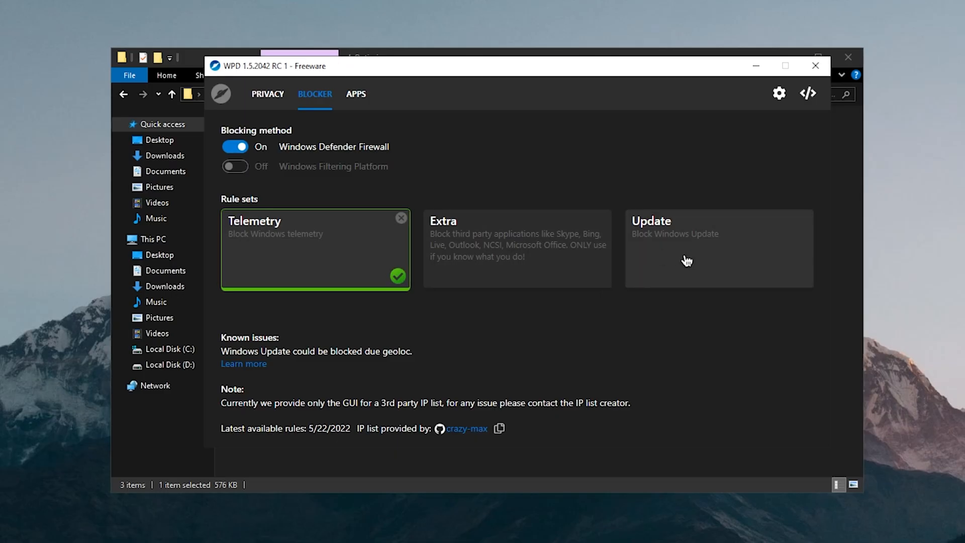
mouse_move(631, 286)
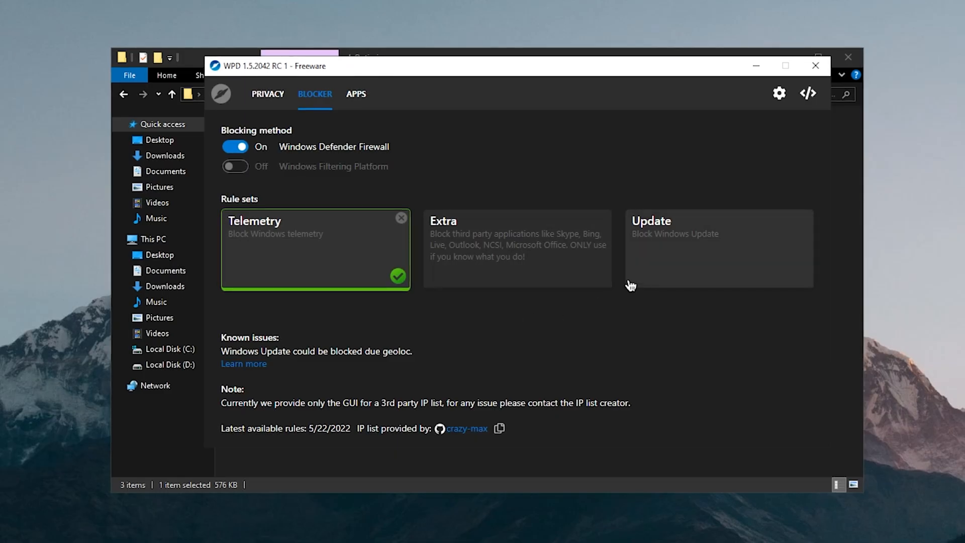
click(356, 94)
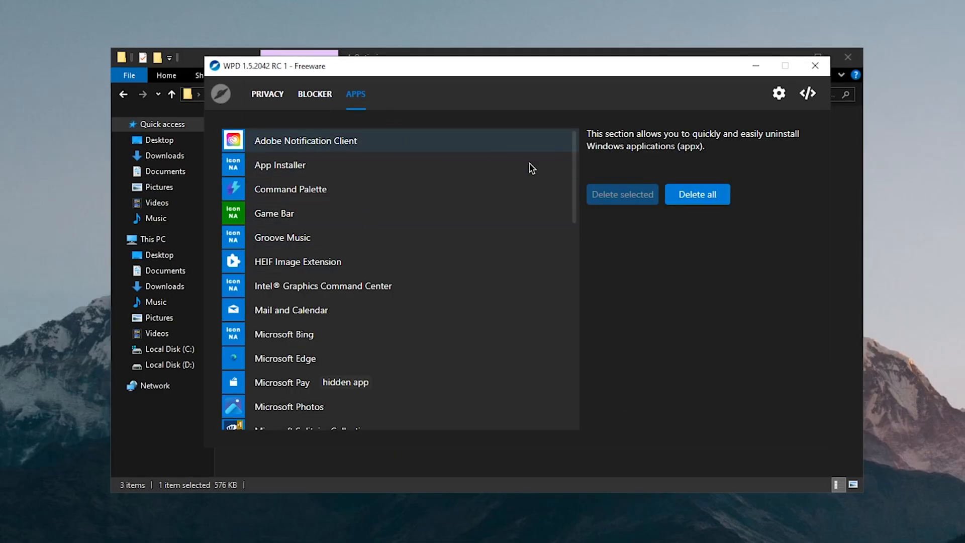
scroll(down, 3)
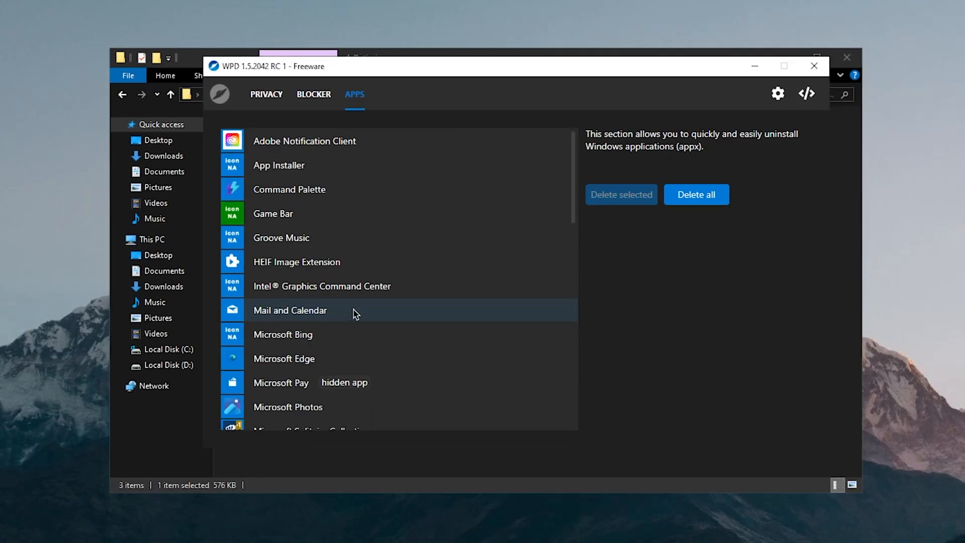
scroll(down, 3)
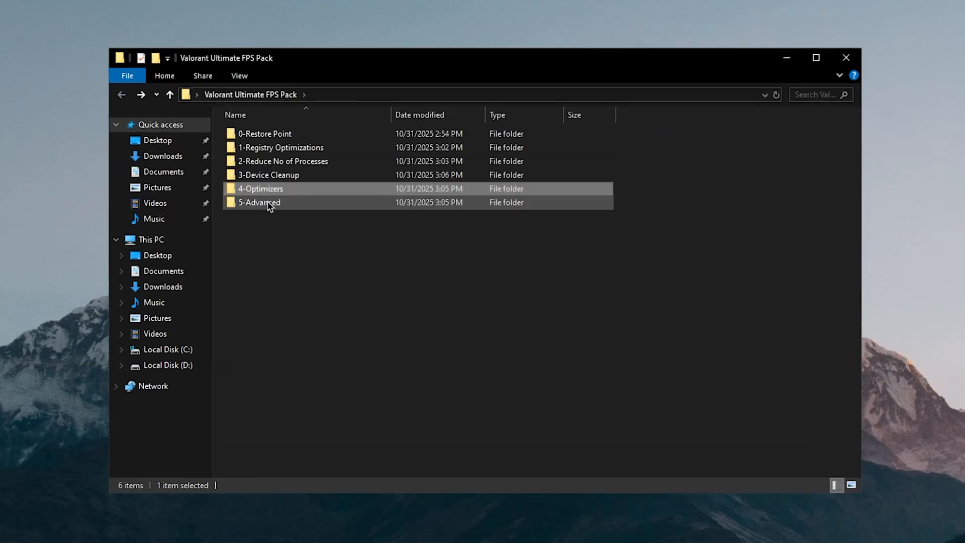
- Enter 5-Advanced > Disable Defender and select the Disable Defender registry file
double_click(258, 203)
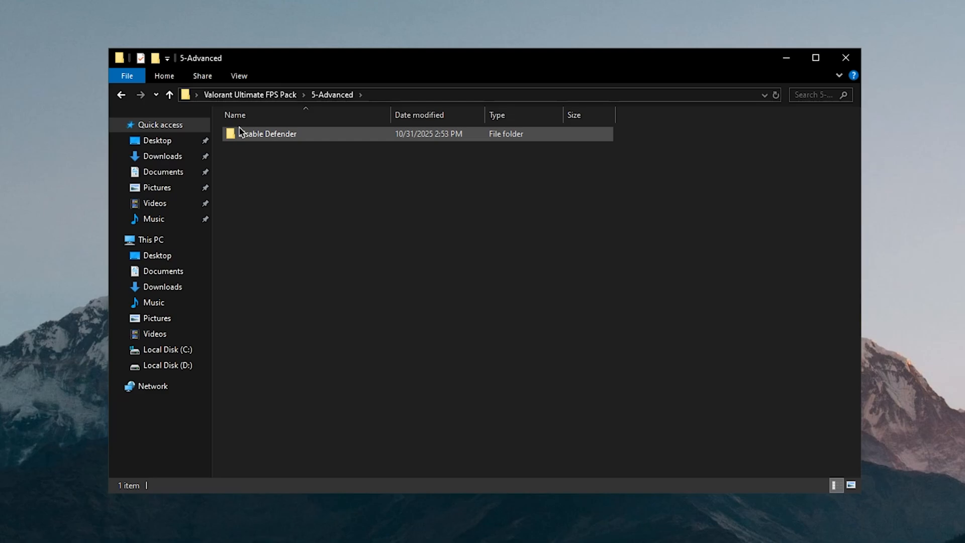
double_click(268, 134)
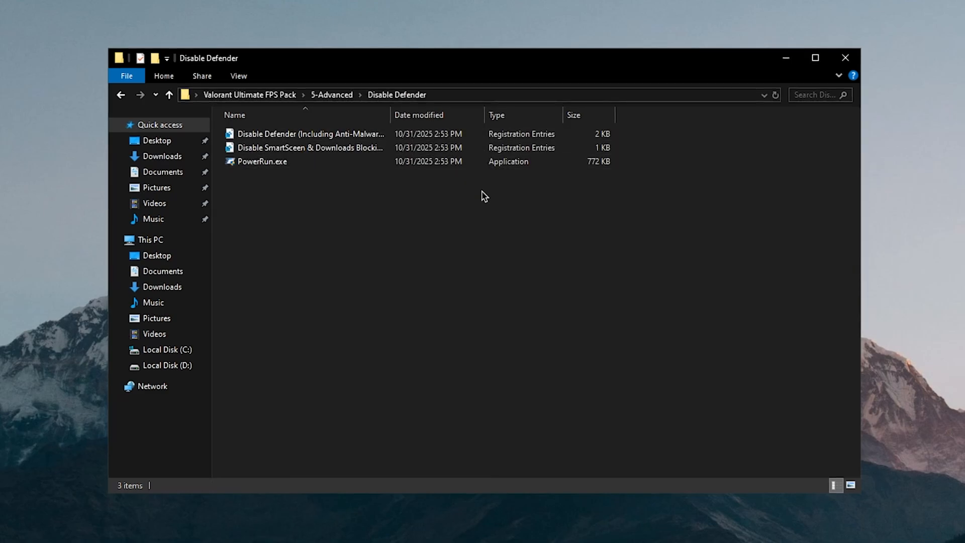
click(311, 135)
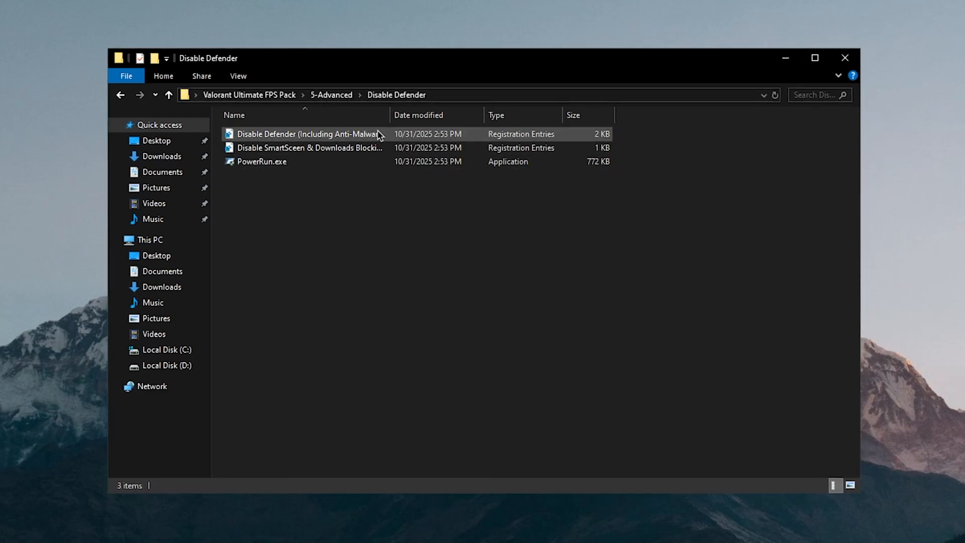
click(474, 199)
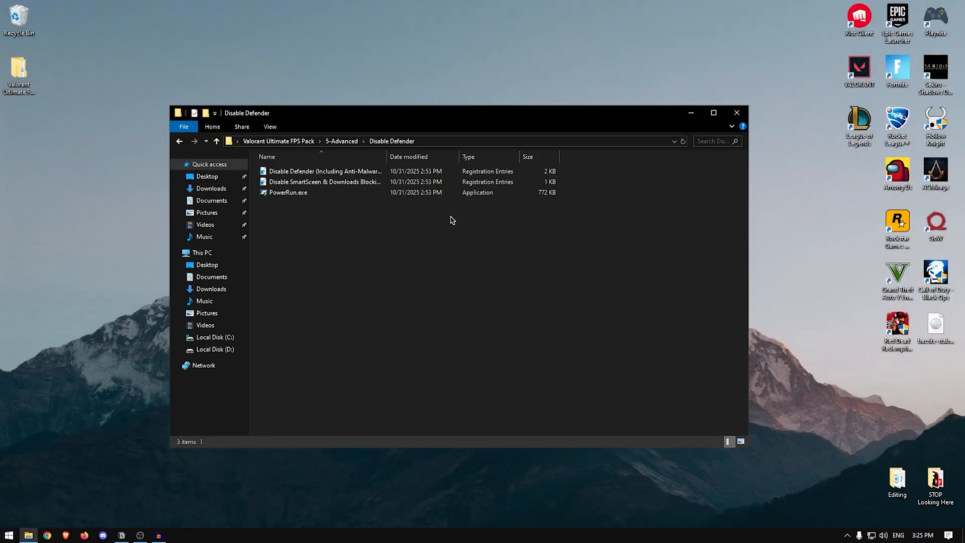
mouse_move(374, 241)
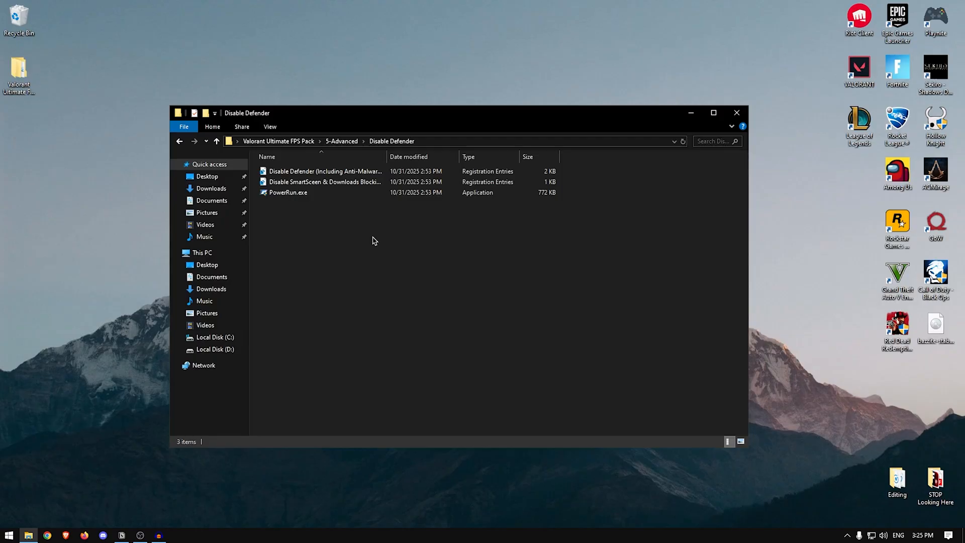
mouse_move(347, 229)
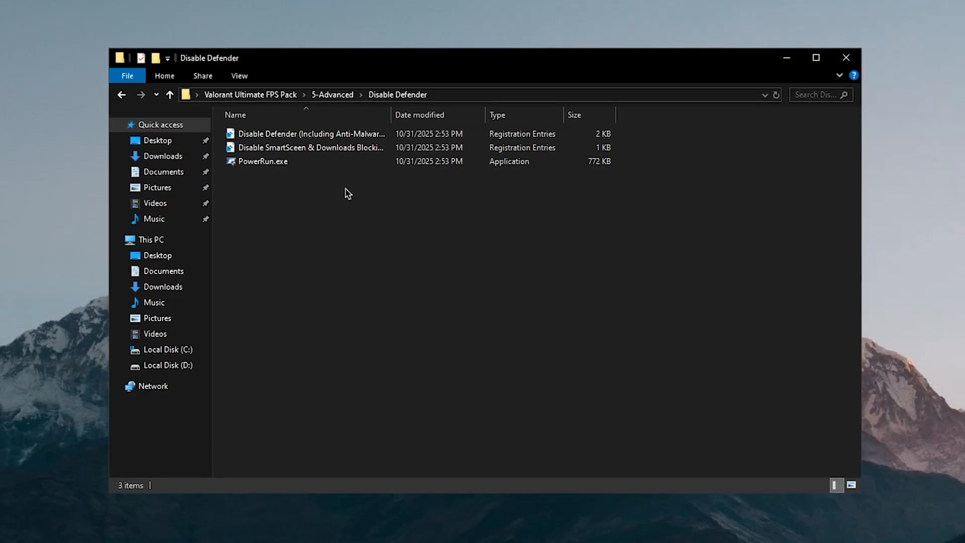
mouse_move(396, 280)
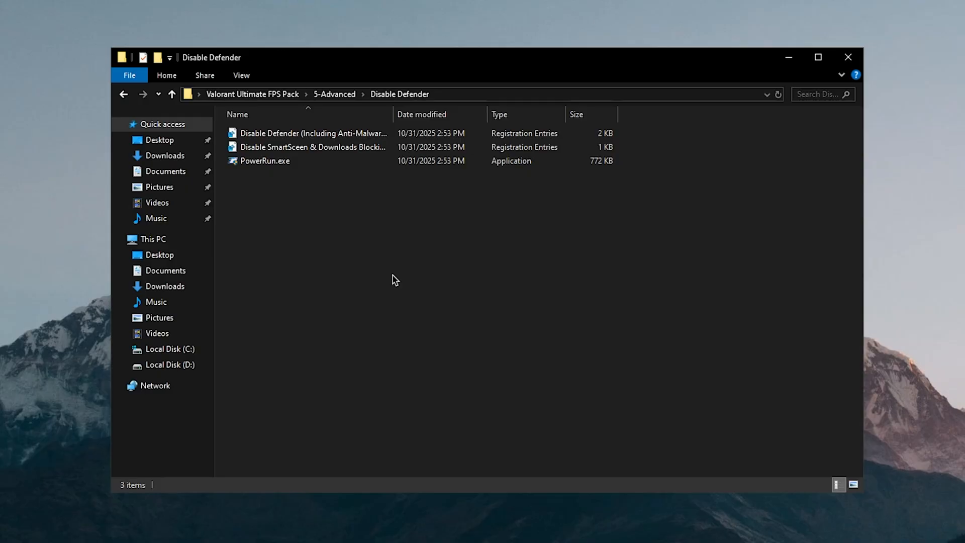